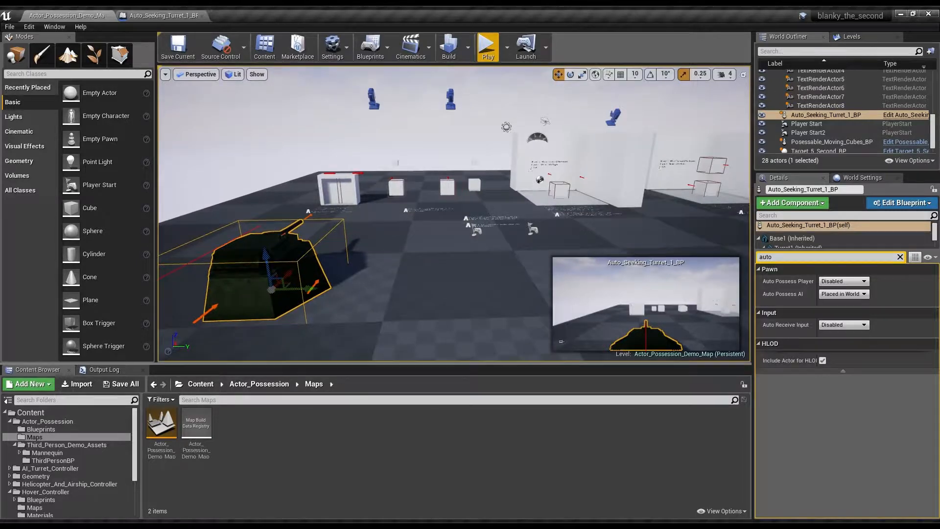
Play-test the Actor Possession demo map, then return to the Content root folder
{"action": "left_click", "coordinate": [488, 43]}
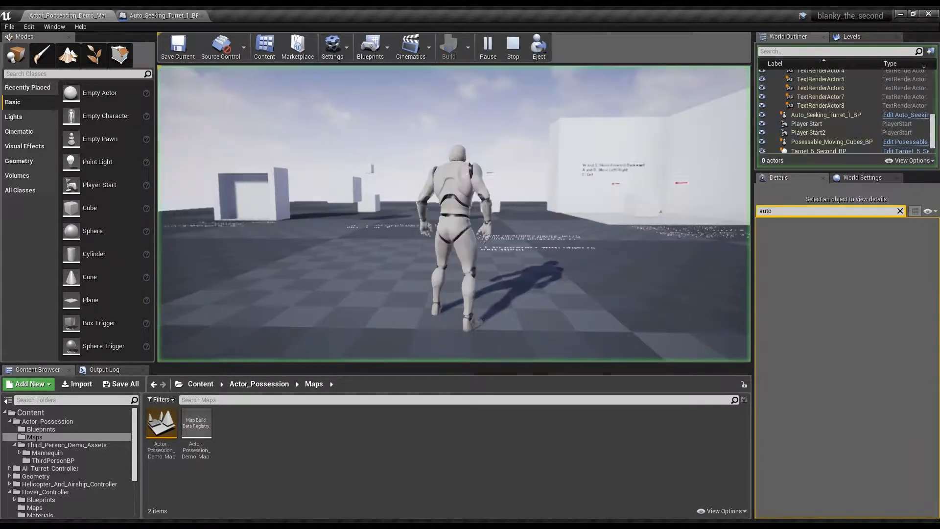
{"action": "left_click", "coordinate": [487, 44]}
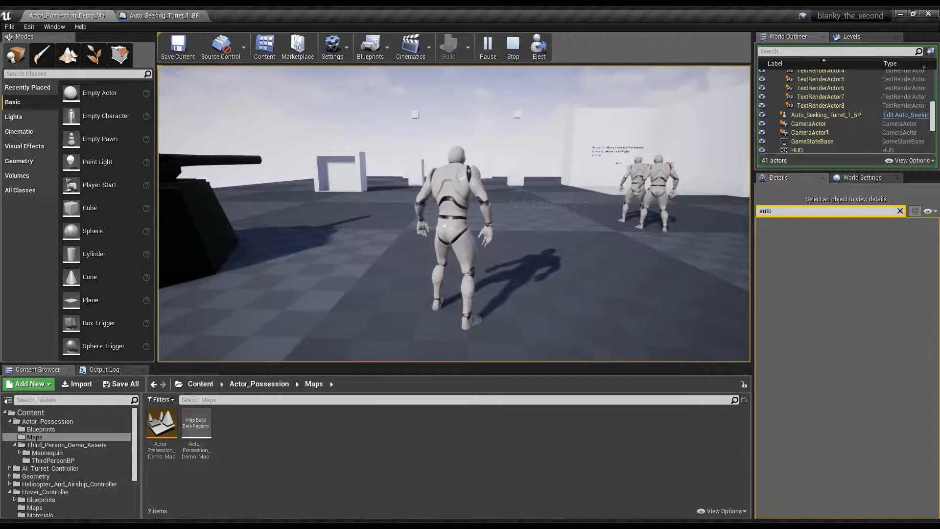
{"action": "left_click", "coordinate": [513, 45]}
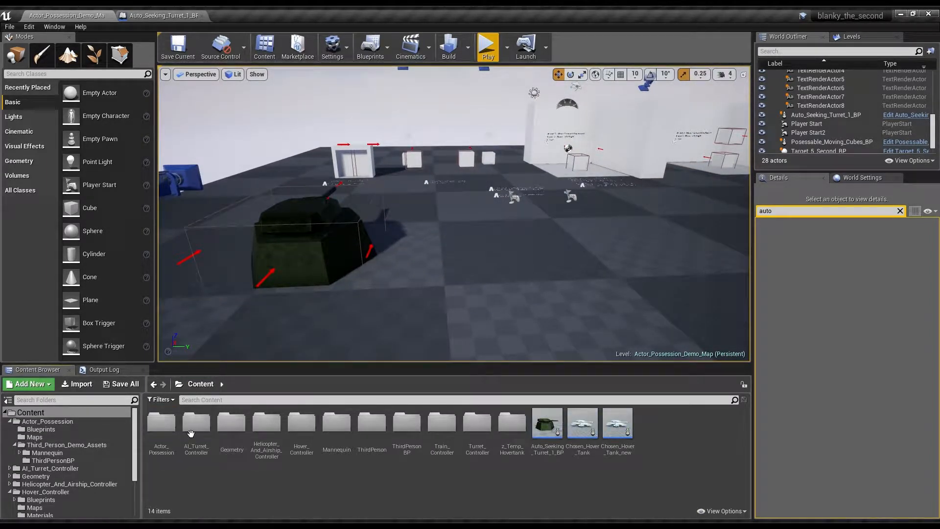
Browse the turret controller folders and open the new Turret_Demo_BP_testy blueprint
{"action": "double_click", "coordinate": [195, 422]}
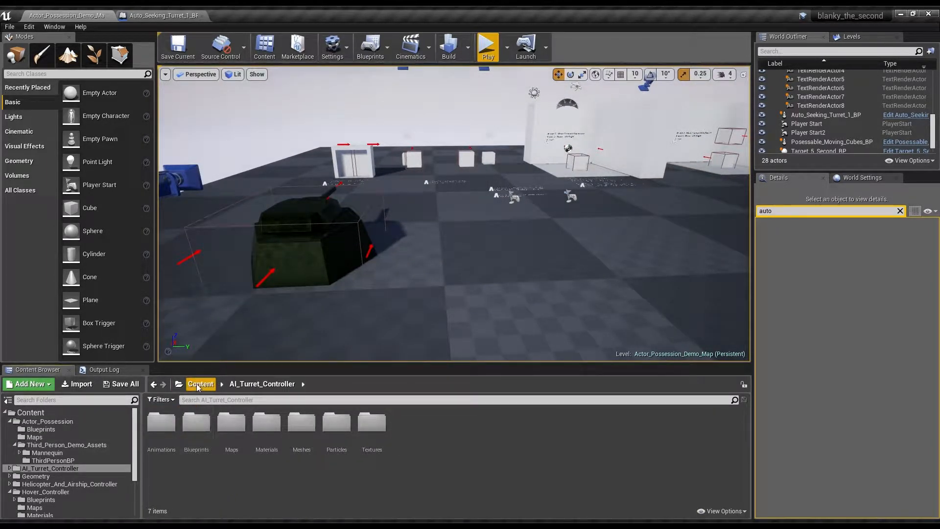
{"action": "left_click", "coordinate": [201, 384]}
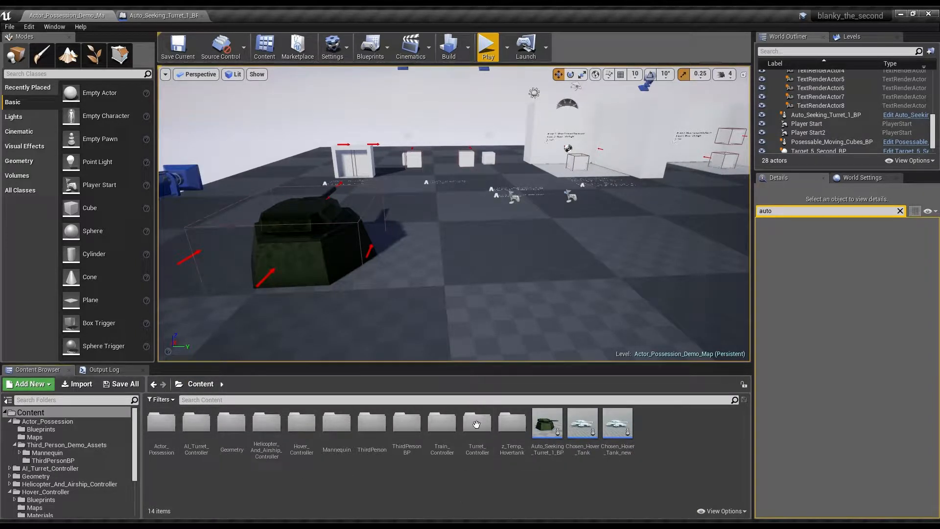
{"action": "double_click", "coordinate": [477, 422]}
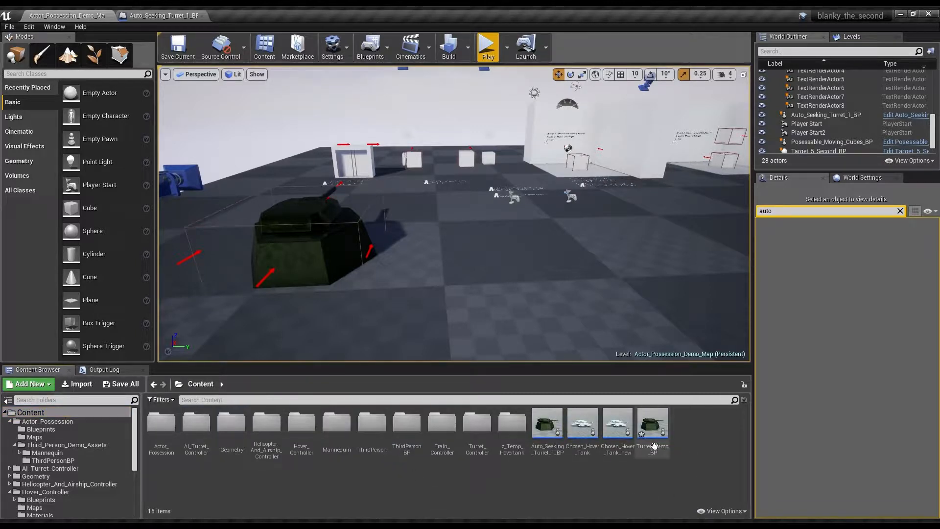
{"action": "left_click", "coordinate": [651, 423]}
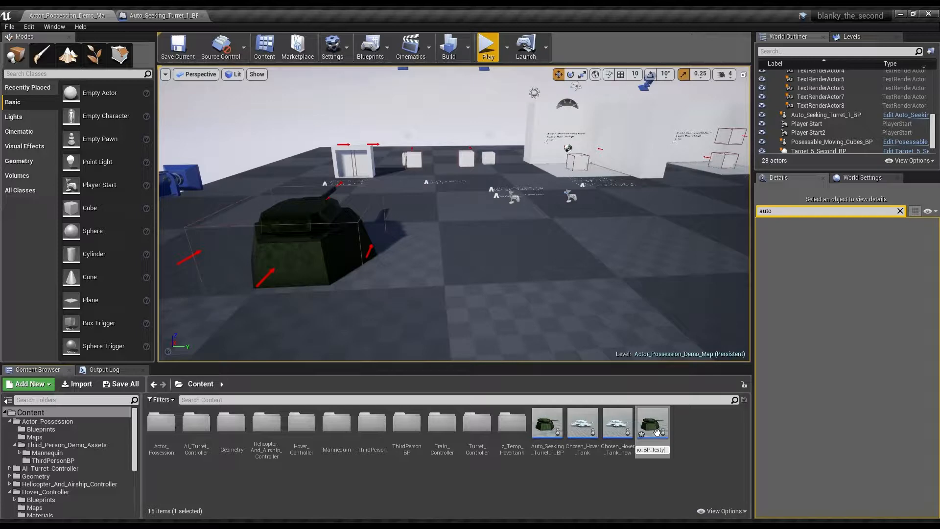
{"action": "double_click", "coordinate": [653, 422]}
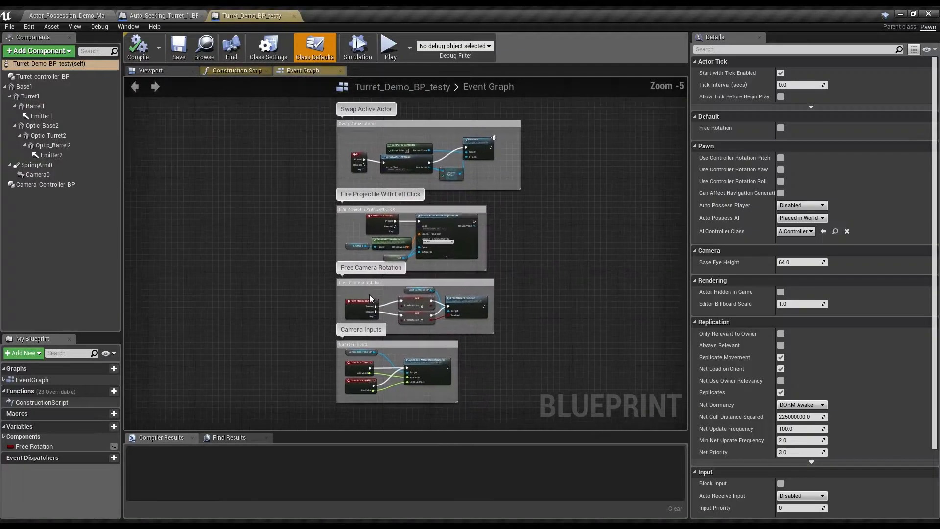
Check Auto_Seeking_Turret_1_BP's graph, trim the left-click group to Left Mouse Button, and show the viewport
{"action": "left_click", "coordinate": [167, 15]}
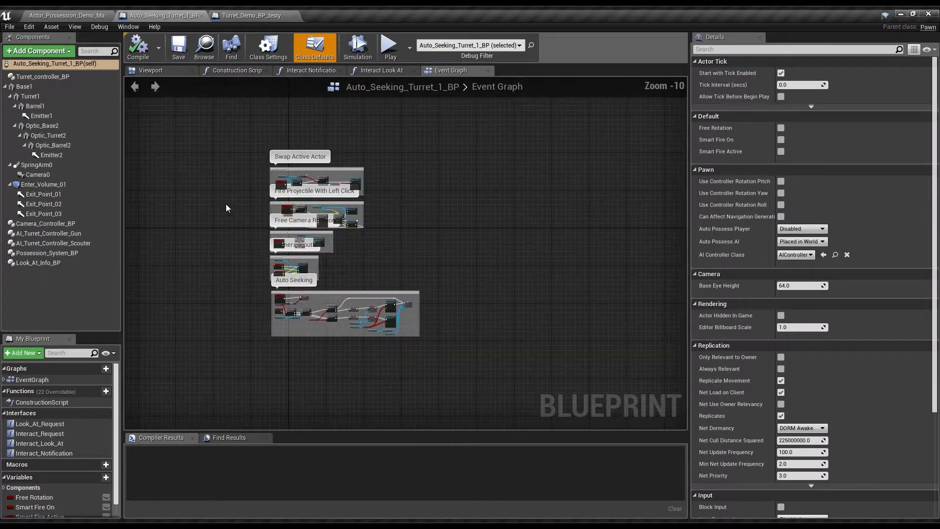
{"action": "left_click", "coordinate": [150, 71]}
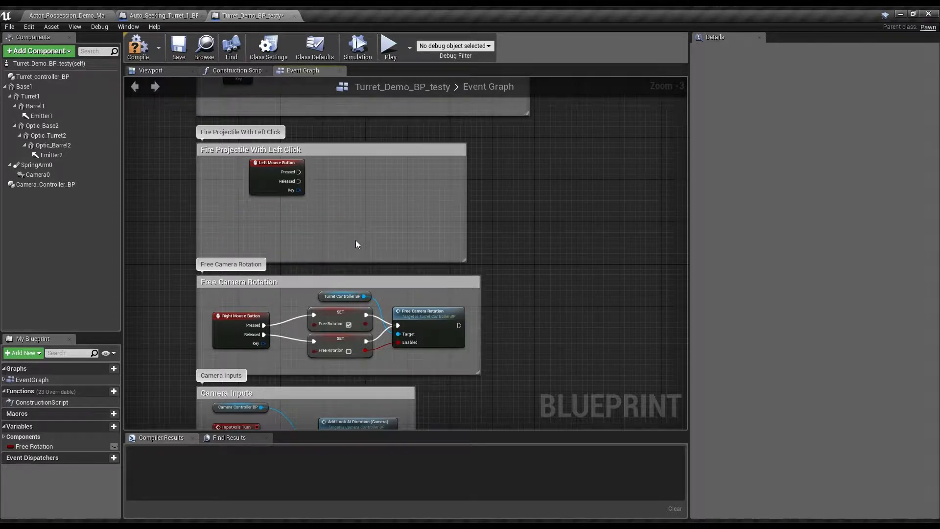
{"action": "scroll", "scroll_direction": "down", "scroll_amount": 3}
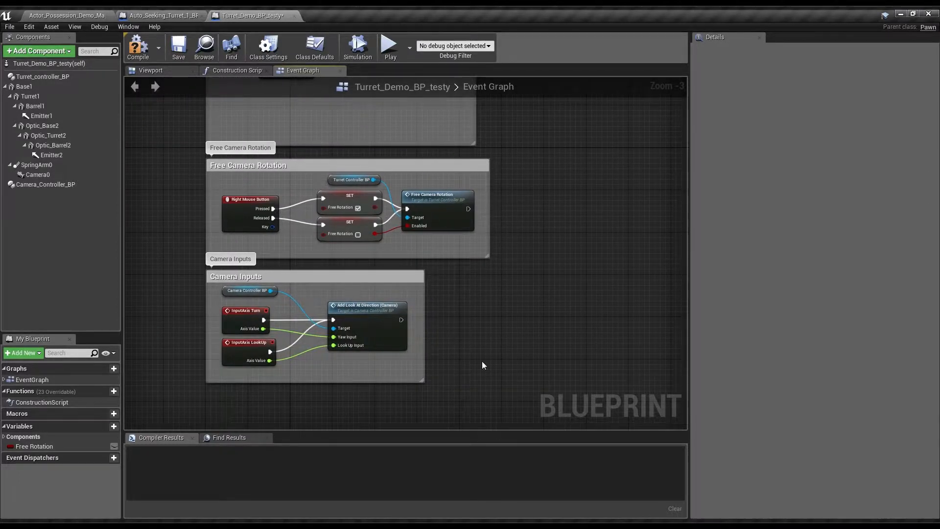
{"action": "scroll", "scroll_direction": "down", "scroll_amount": 3}
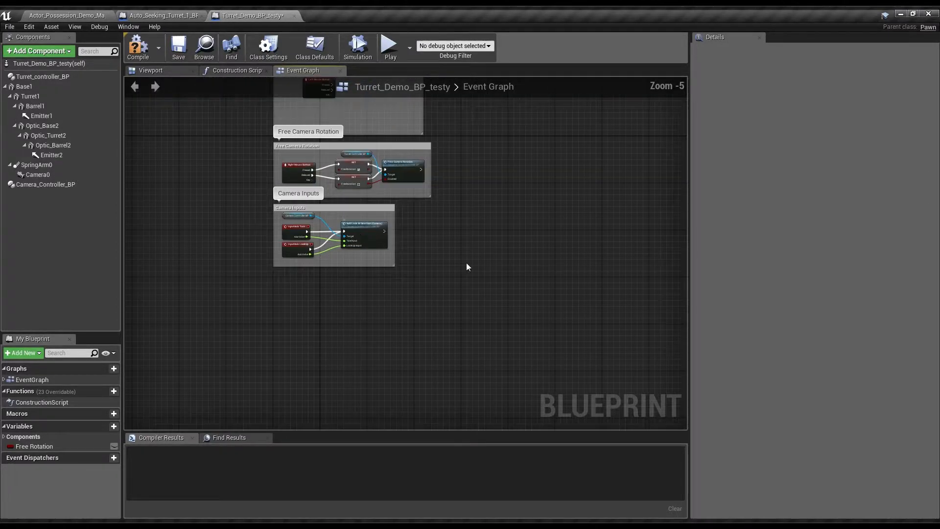
{"action": "left_click", "coordinate": [151, 70]}
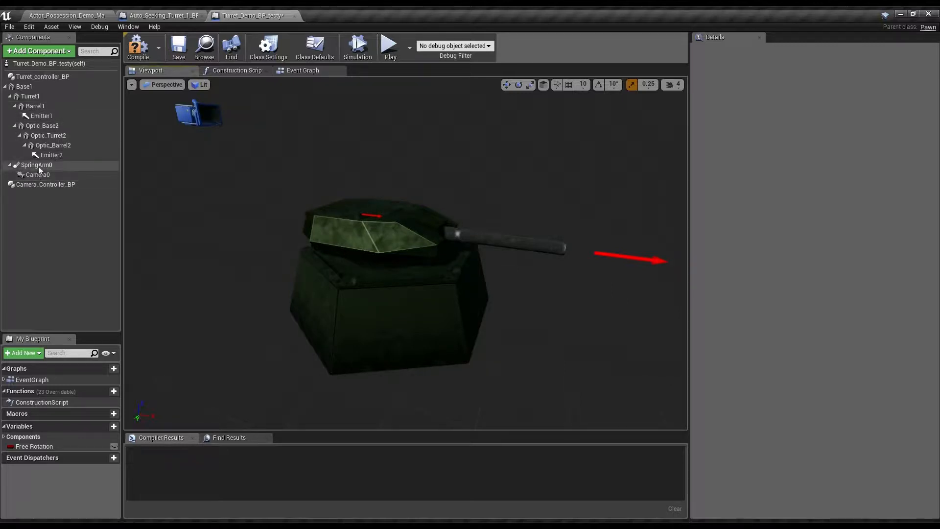
Add two AI_Turret_Controller_BP components named AI_Turret_Controller_Gun and AI_Turret_Controller_Scouter
{"action": "left_click", "coordinate": [45, 184]}
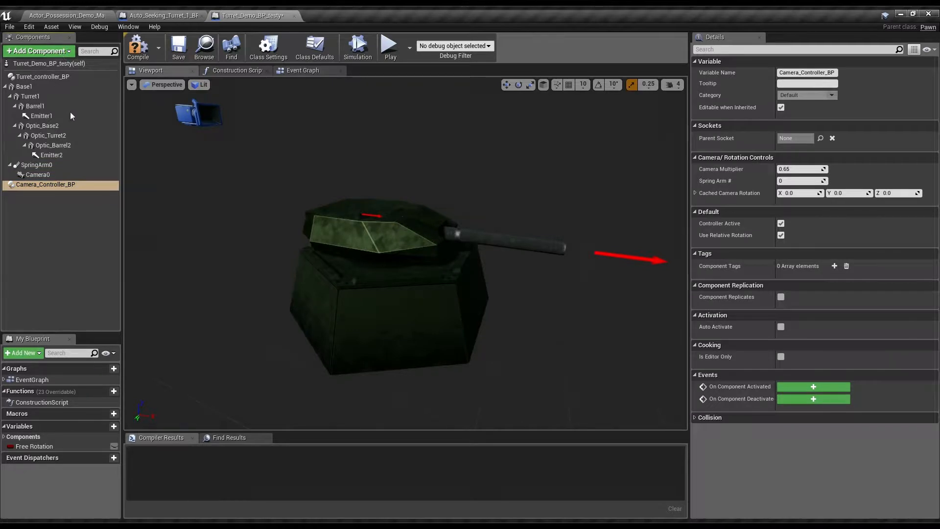
{"action": "left_click", "coordinate": [46, 194]}
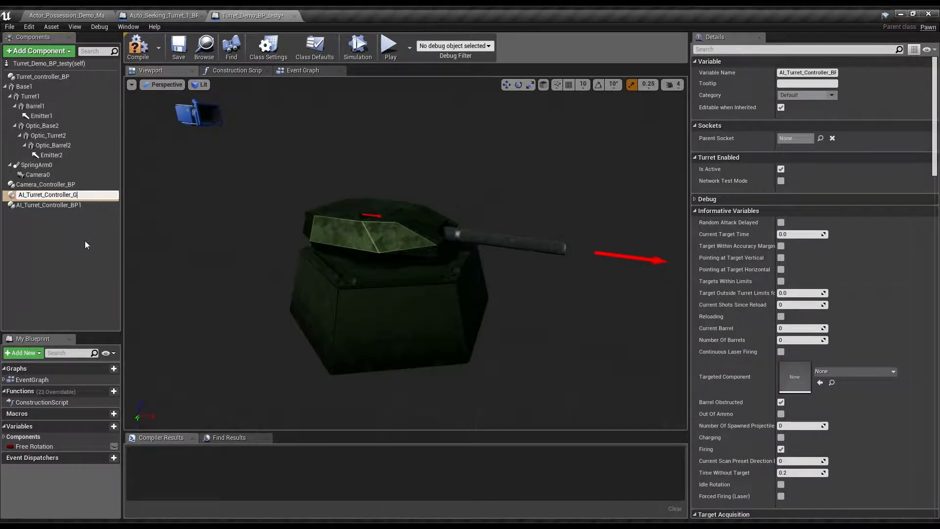
{"action": "left_click", "coordinate": [45, 203]}
{"action": "type", "text": "Scou"}
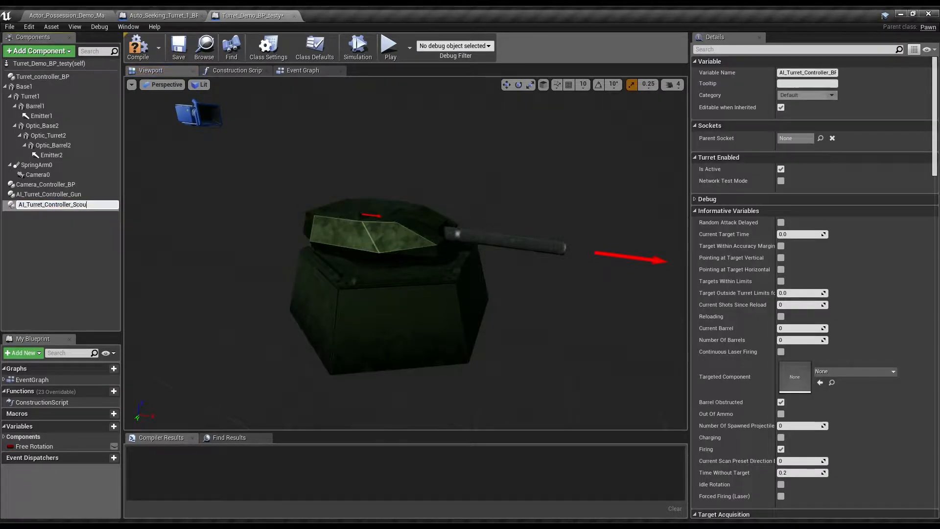
{"action": "key", "text": "Enter"}
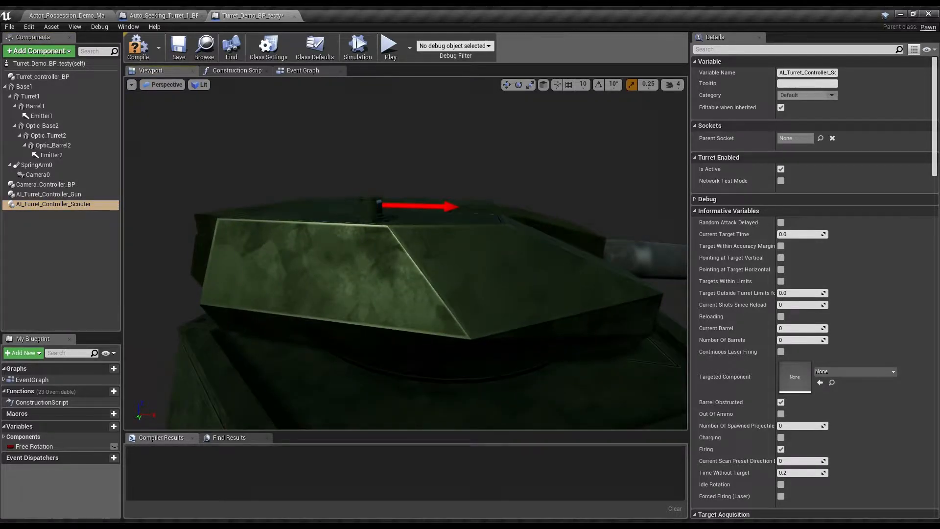
Select AI_Turret_Controller_Scouter and edit its Horizontal Rotation Speed under Rotational Settings
{"action": "left_click", "coordinate": [48, 135]}
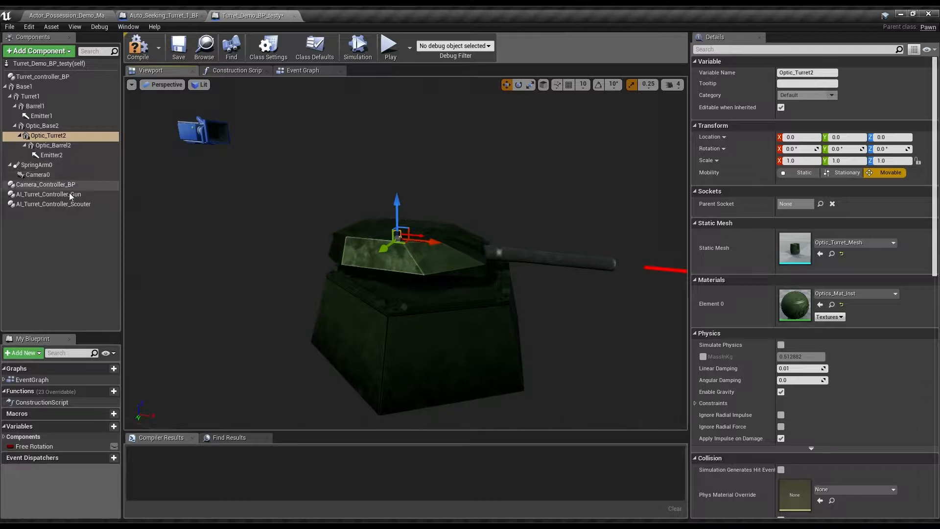
{"action": "left_click", "coordinate": [48, 193]}
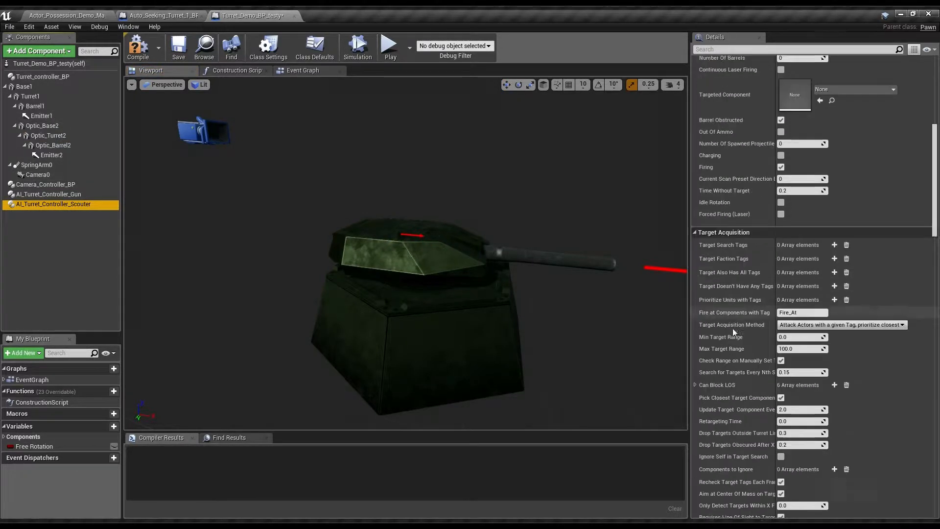
{"action": "scroll", "scroll_direction": "down", "scroll_amount": 3}
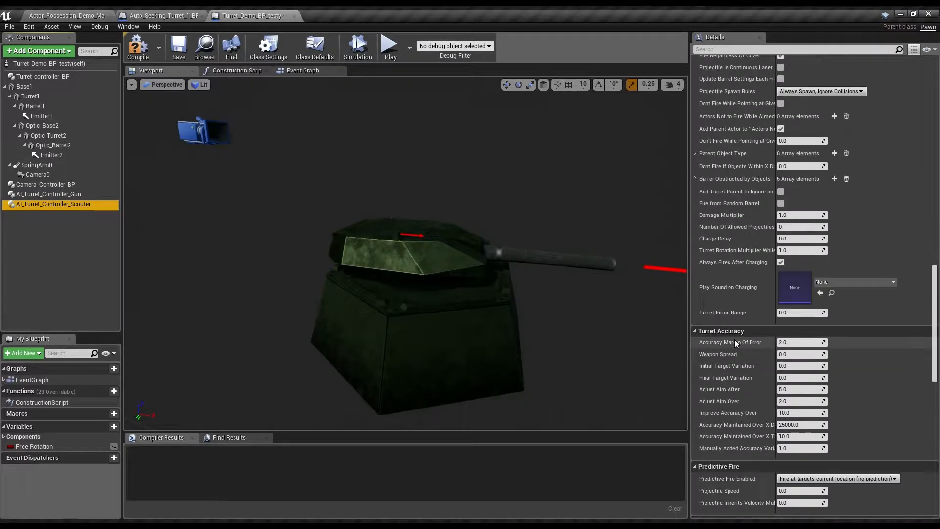
{"action": "scroll", "scroll_direction": "down", "scroll_amount": 3}
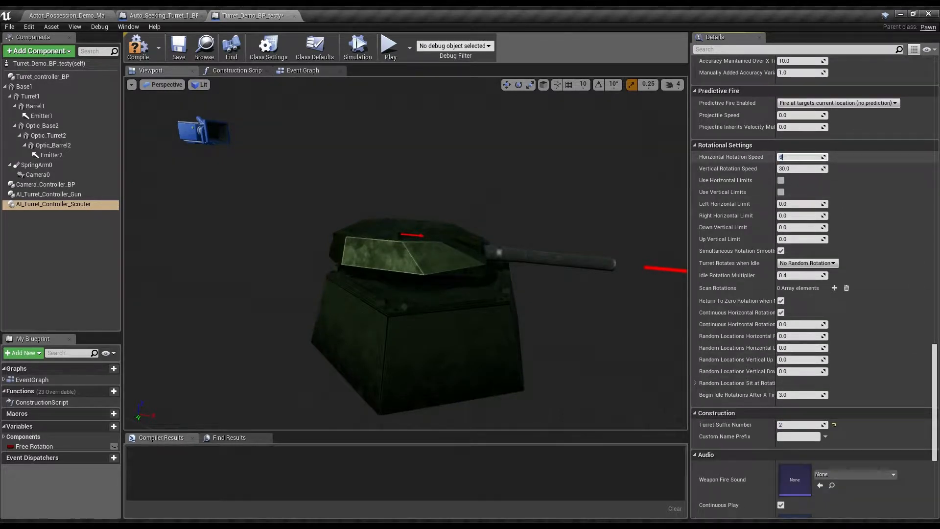
{"action": "left_click", "coordinate": [799, 169]}
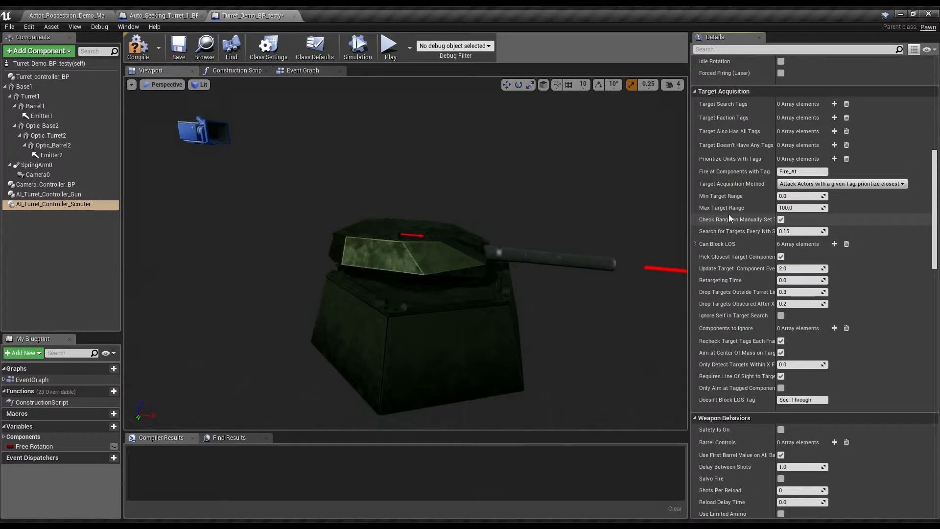
Turn on the scouter's weapon safety and add 'Target' to its target search tags
{"action": "left_click", "coordinate": [780, 429]}
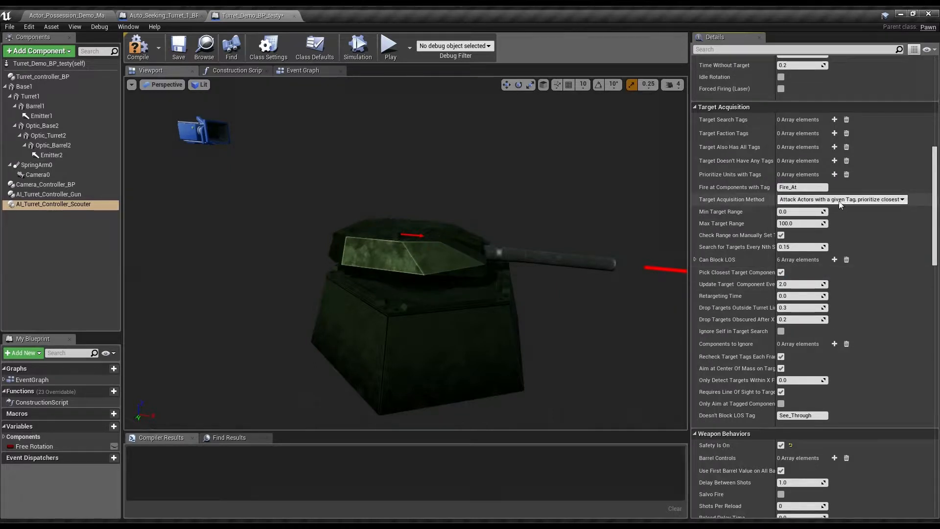
{"action": "mouse_move", "coordinate": [832, 116]}
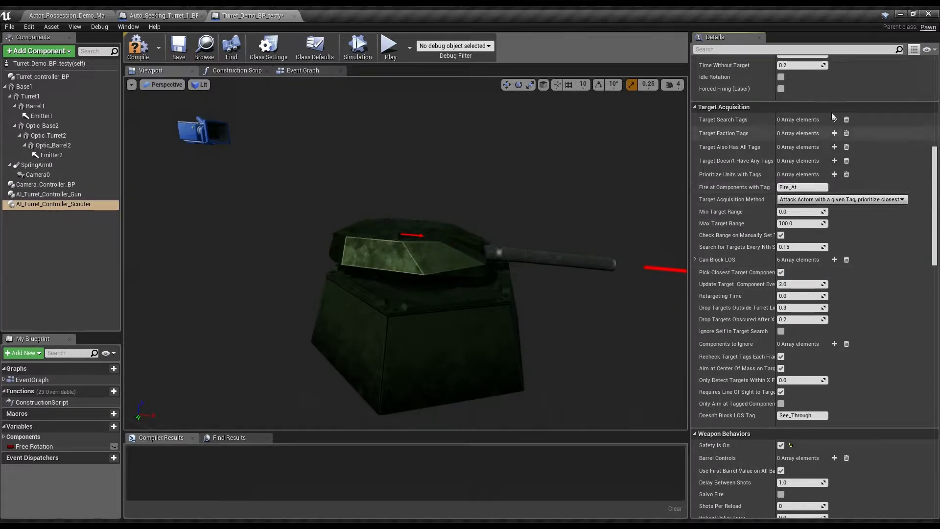
{"action": "left_click", "coordinate": [834, 119]}
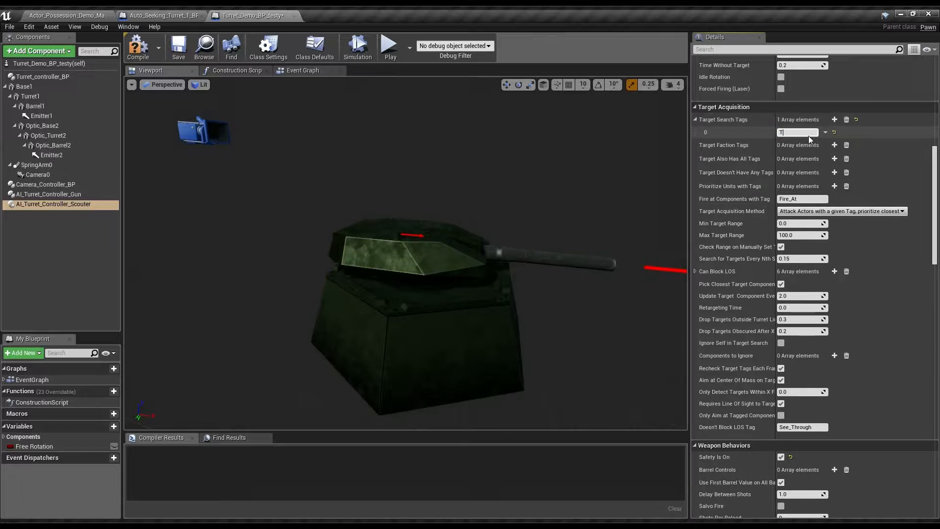
{"action": "type", "text": "Target"}
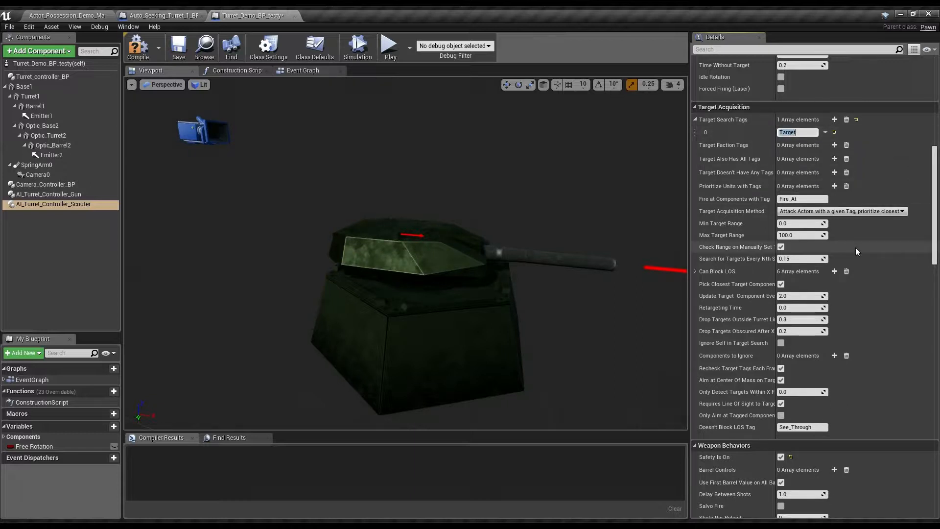
{"action": "mouse_move", "coordinate": [843, 245]}
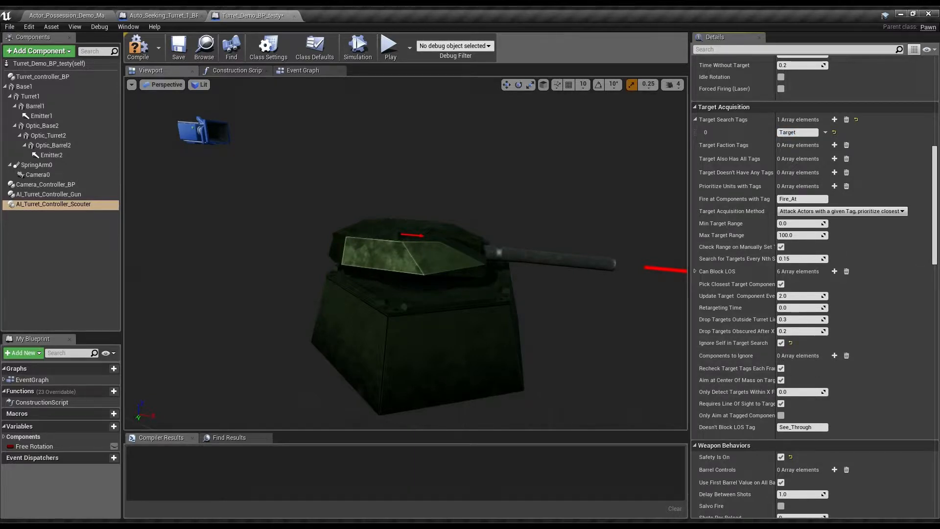
Set the scouter's Only Detect Targets Within X to 30.0
{"action": "scroll", "scroll_direction": "down", "scroll_amount": 3}
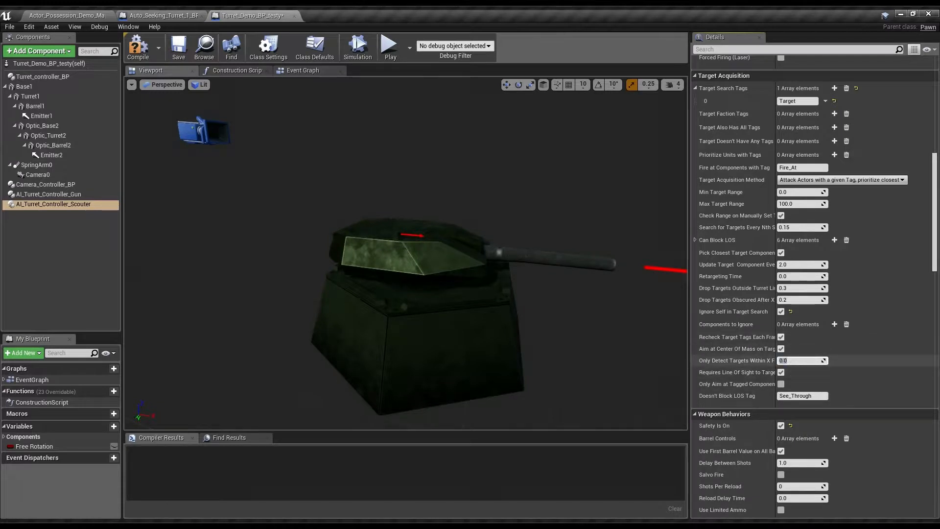
{"action": "scroll", "scroll_direction": "down", "scroll_amount": 3}
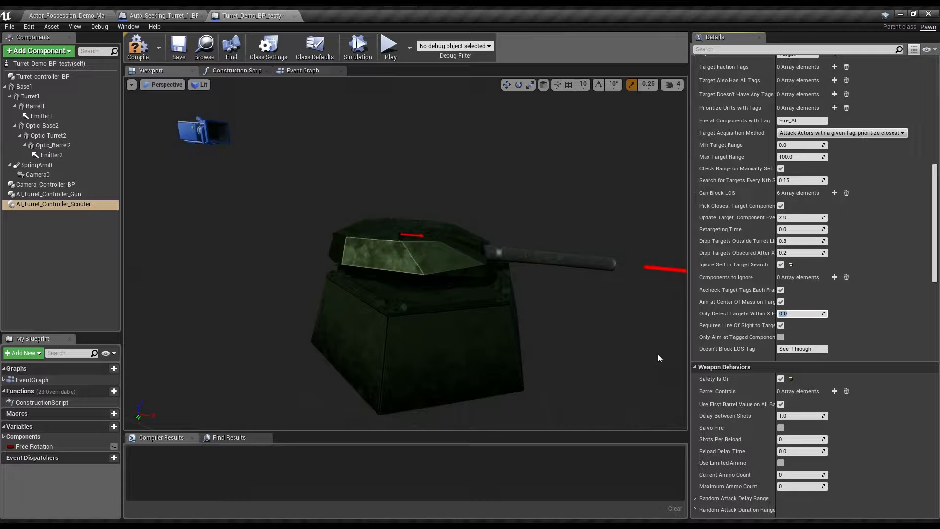
{"action": "type", "text": "30.0"}
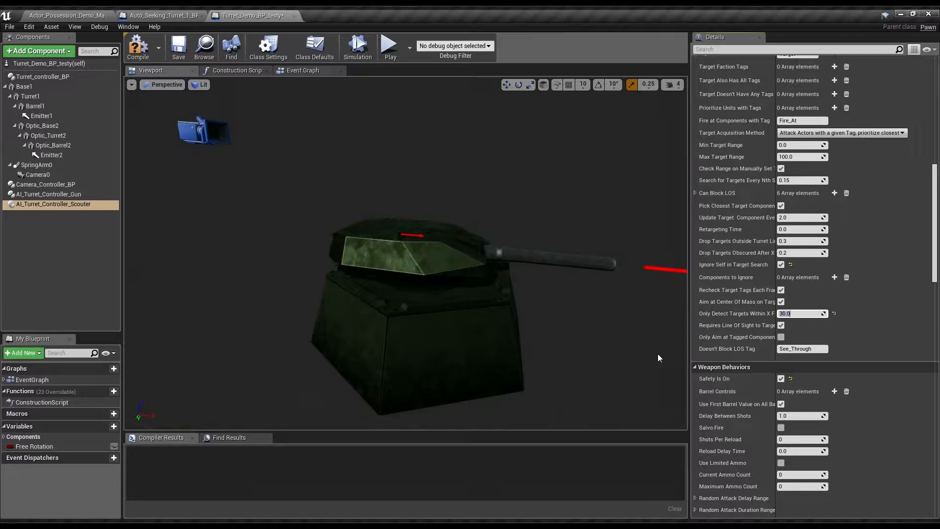
{"action": "scroll", "scroll_direction": "down", "scroll_amount": 3}
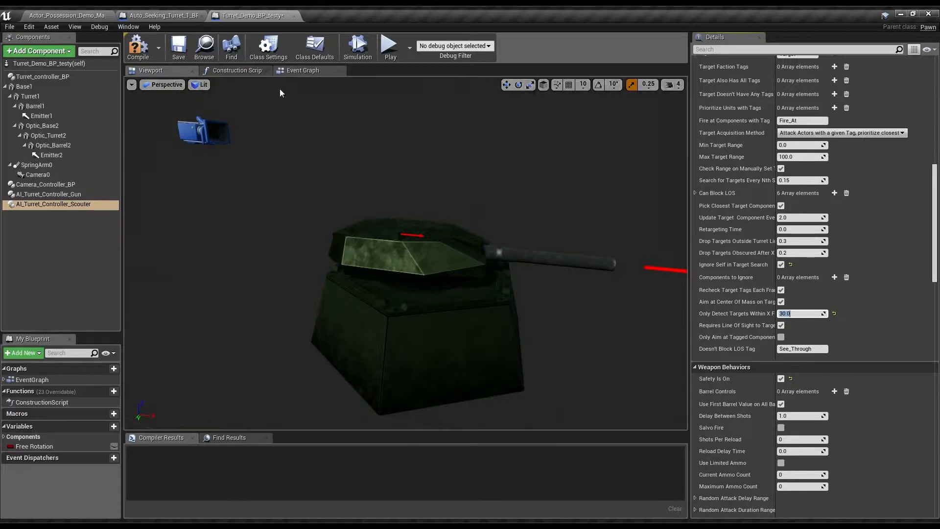
Deactivate the gun controller and set its acquisition to Manually Set 'Turret Target'
{"action": "left_click", "coordinate": [49, 194]}
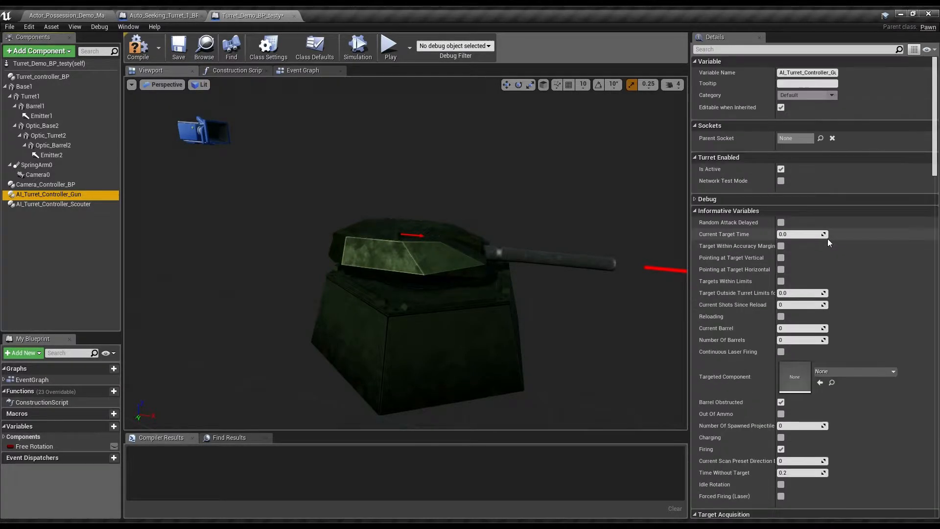
{"action": "left_click", "coordinate": [781, 169]}
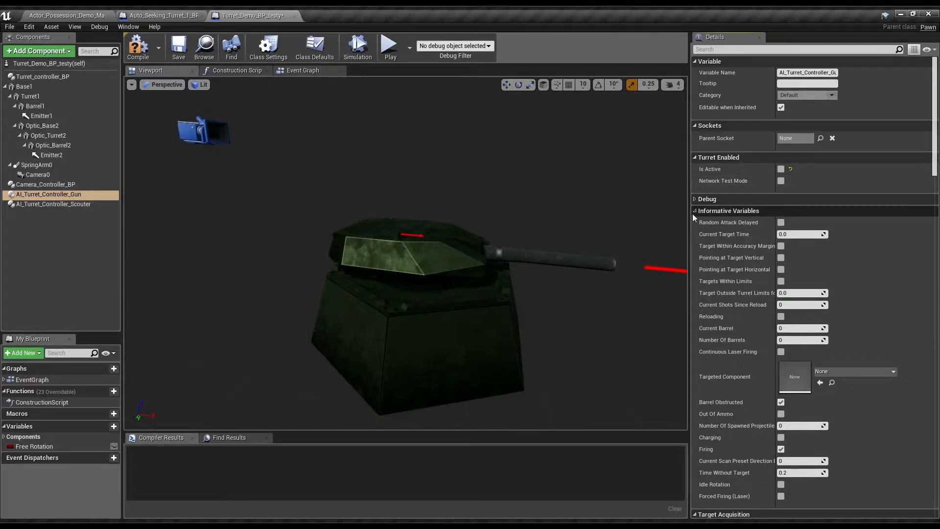
{"action": "scroll", "scroll_direction": "down", "scroll_amount": 3}
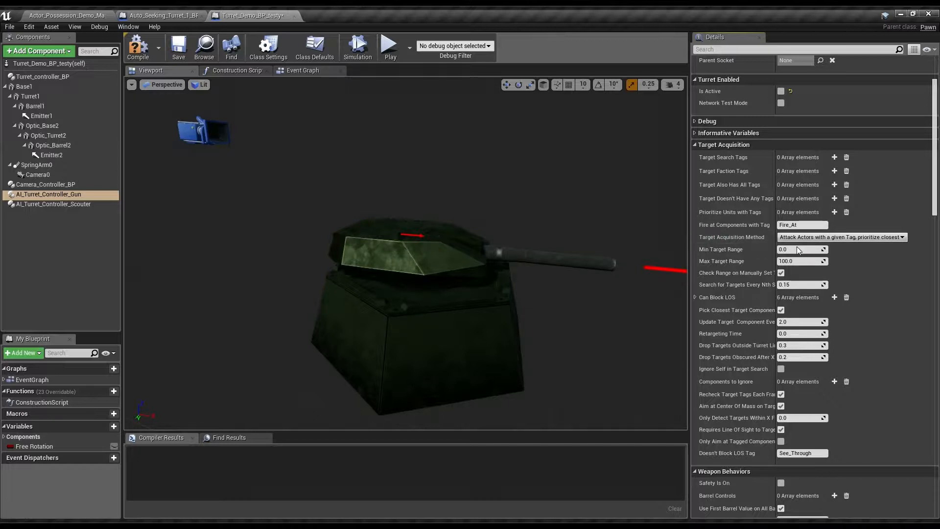
{"action": "left_click", "coordinate": [841, 237]}
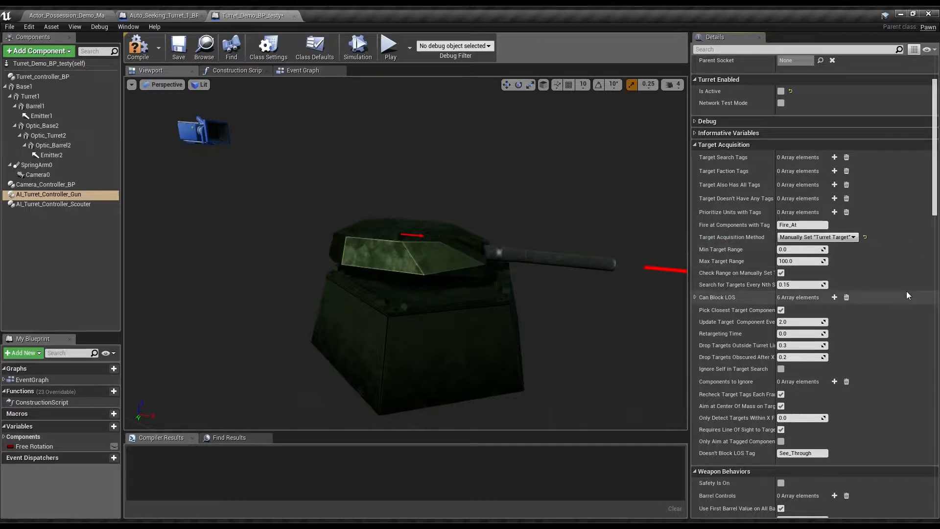
{"action": "scroll", "scroll_direction": "down", "scroll_amount": 3}
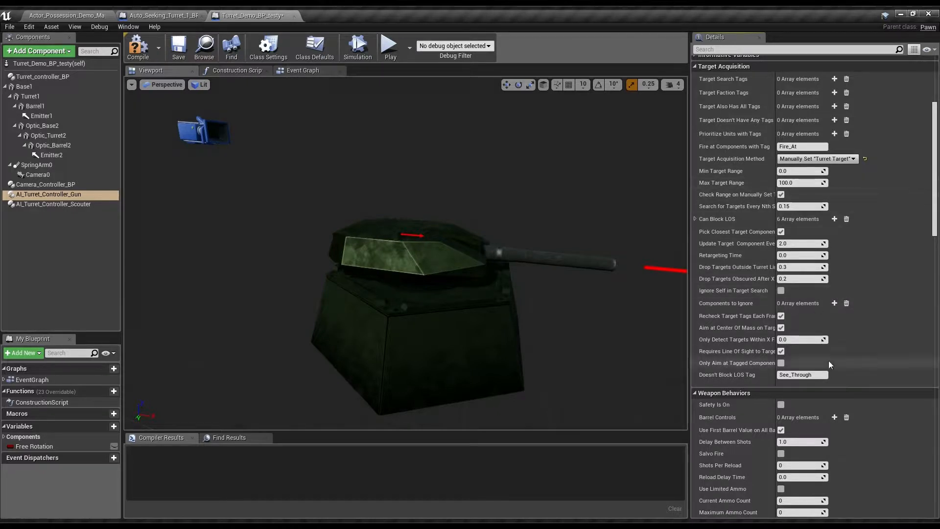
Give the gun's barrel the Explosion_Small_P effect and CT_Fast_Firing_Projectile_BP projectile
{"action": "scroll", "scroll_direction": "down", "scroll_amount": 3}
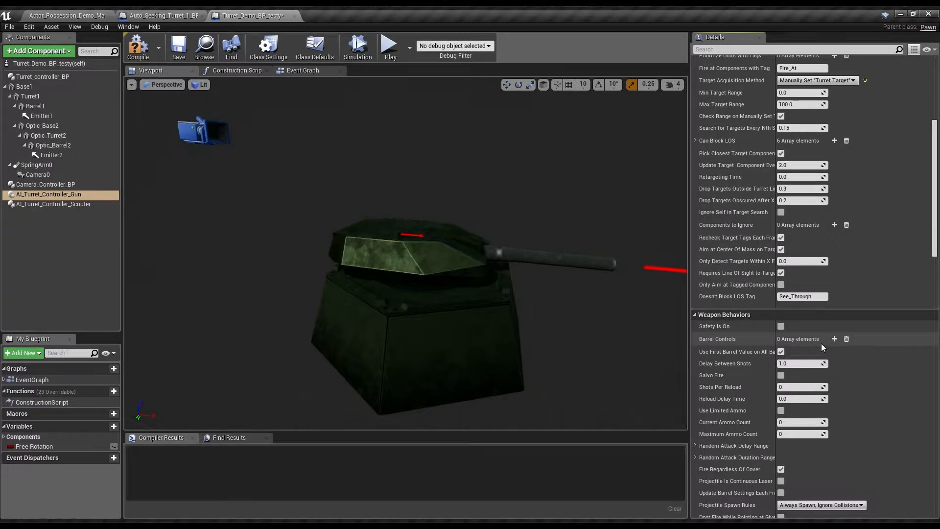
{"action": "scroll", "scroll_direction": "down", "scroll_amount": 3}
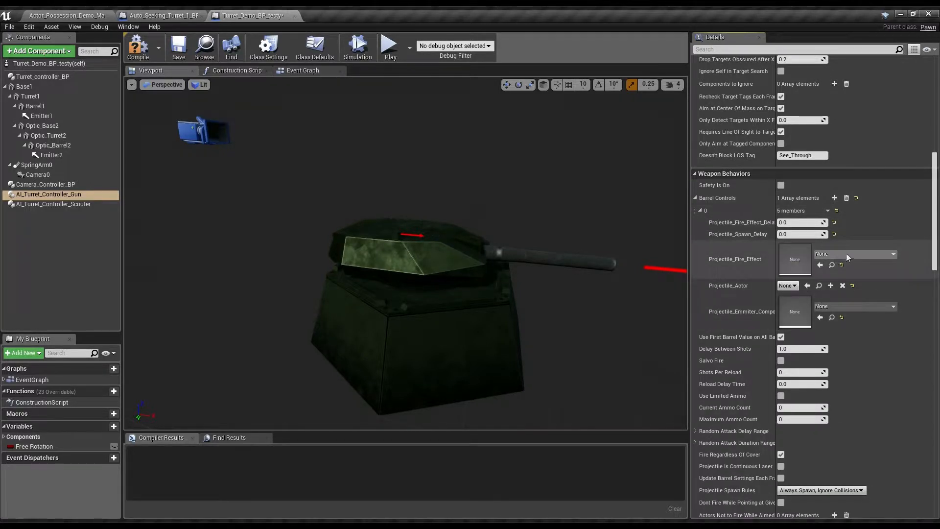
{"action": "left_click", "coordinate": [855, 254]}
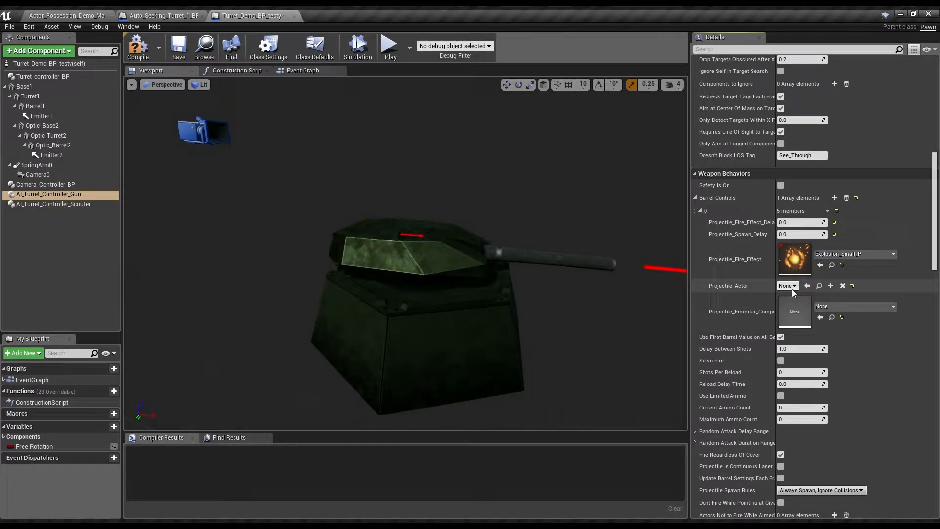
{"action": "left_click", "coordinate": [787, 285]}
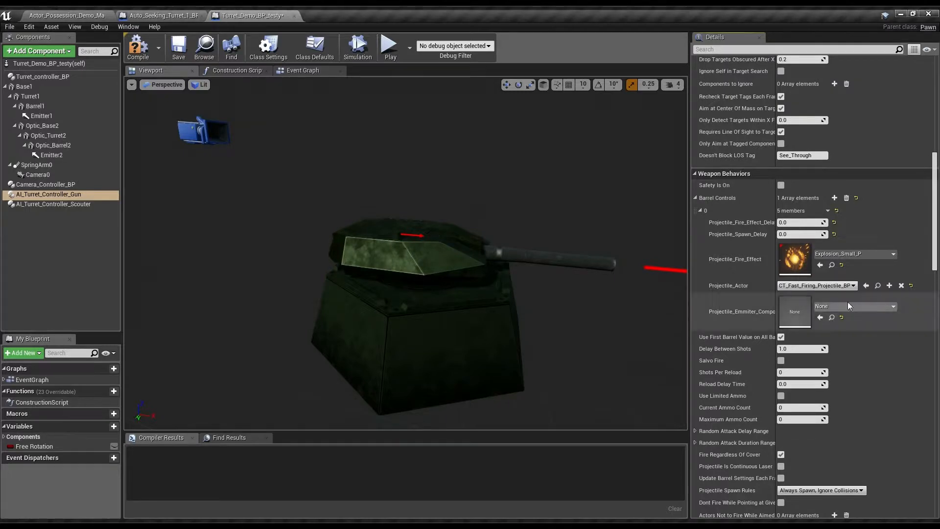
Enable the gun controller's vertical rotation limits, with a down limit of 10
{"action": "scroll", "scroll_direction": "down", "scroll_amount": 3}
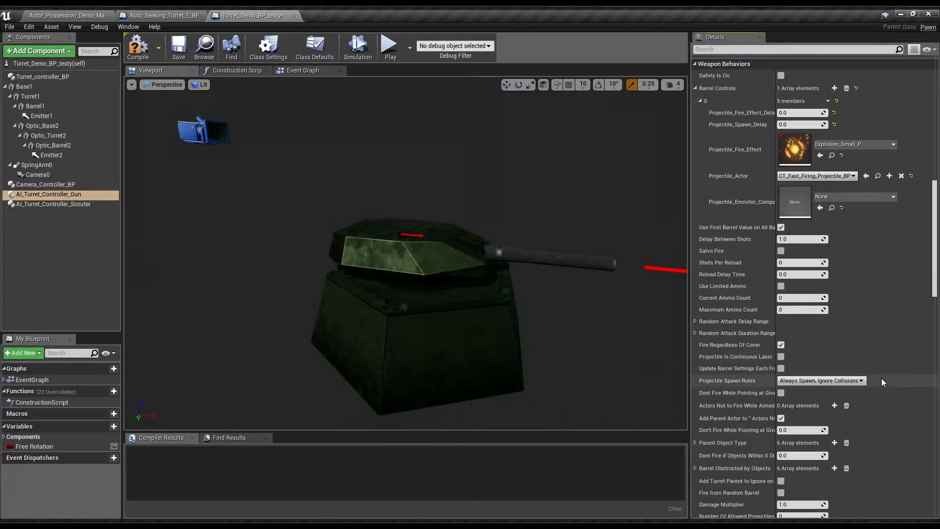
{"action": "scroll", "scroll_direction": "down", "scroll_amount": 3}
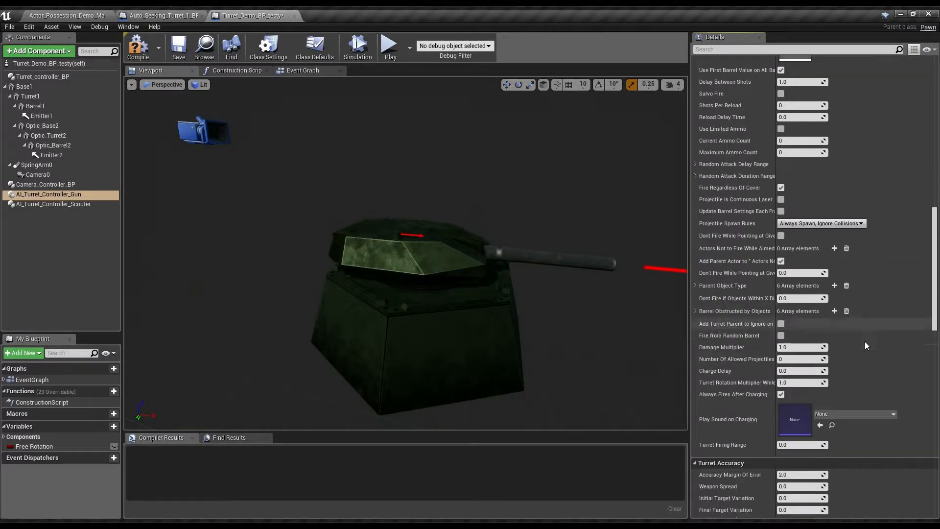
{"action": "scroll", "scroll_direction": "down", "scroll_amount": 3}
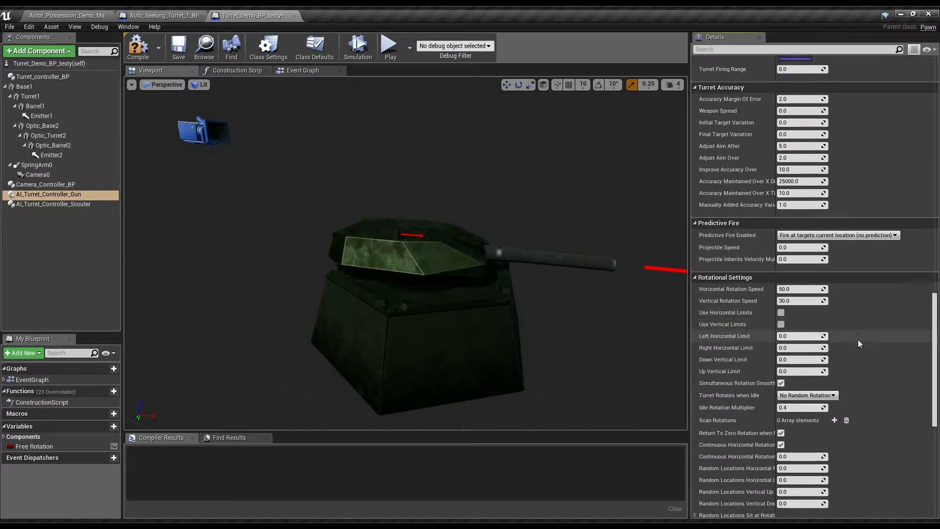
{"action": "scroll", "scroll_direction": "down", "scroll_amount": 3}
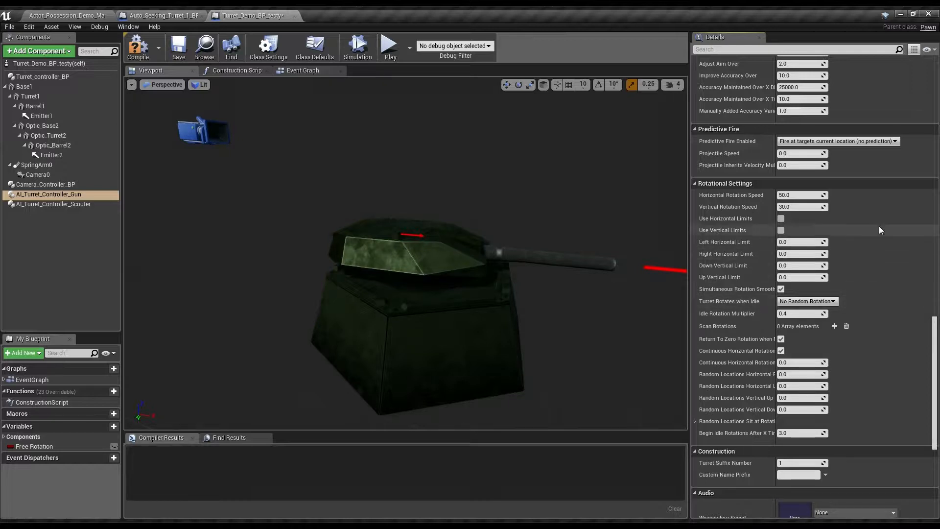
{"action": "left_click", "coordinate": [780, 230]}
{"action": "type", "text": "50"}
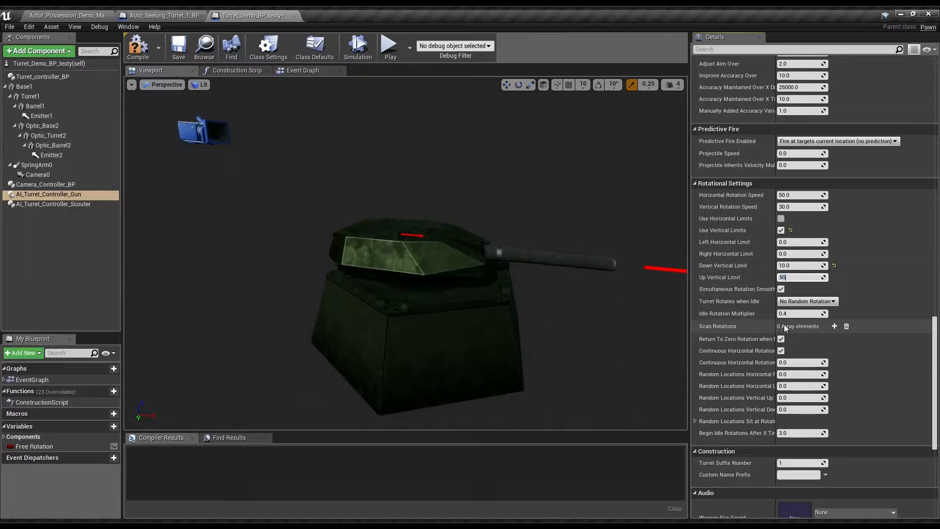
{"action": "left_click", "coordinate": [37, 76]}
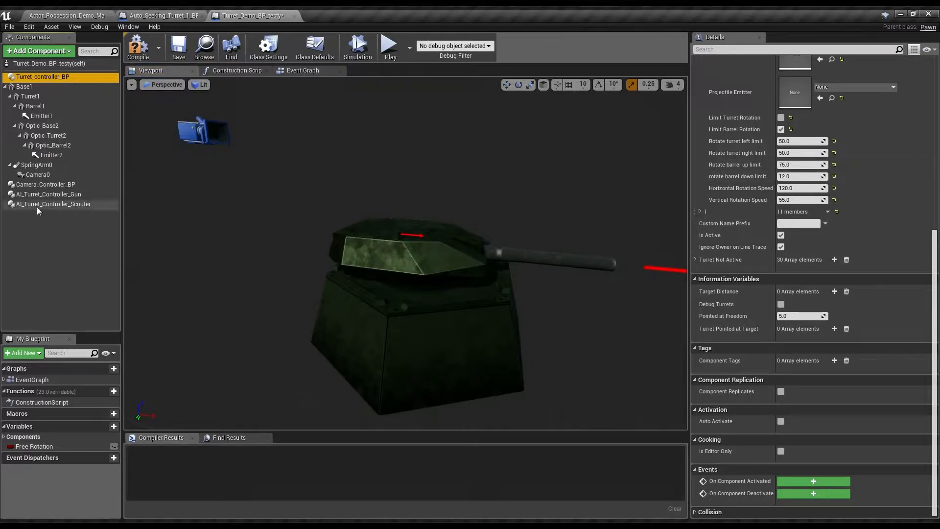
{"action": "left_click", "coordinate": [48, 194]}
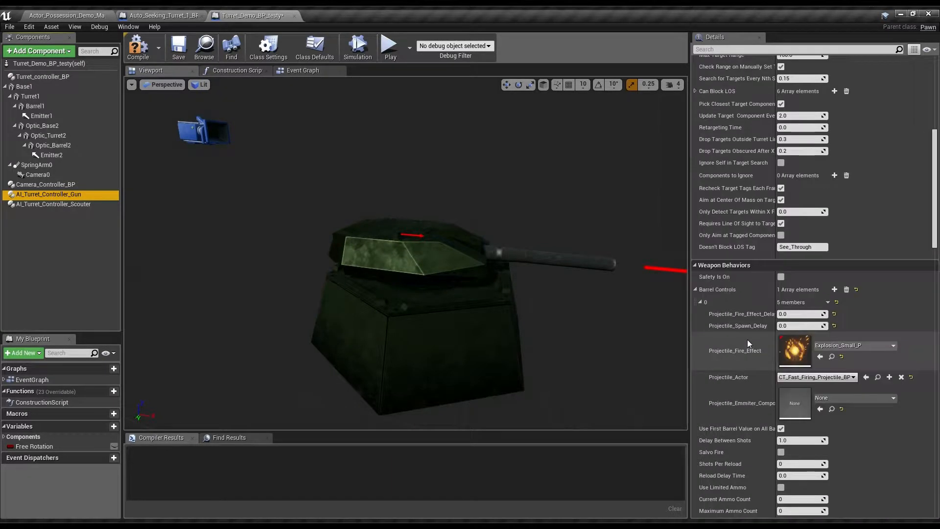
{"action": "scroll", "scroll_direction": "down", "scroll_amount": 3}
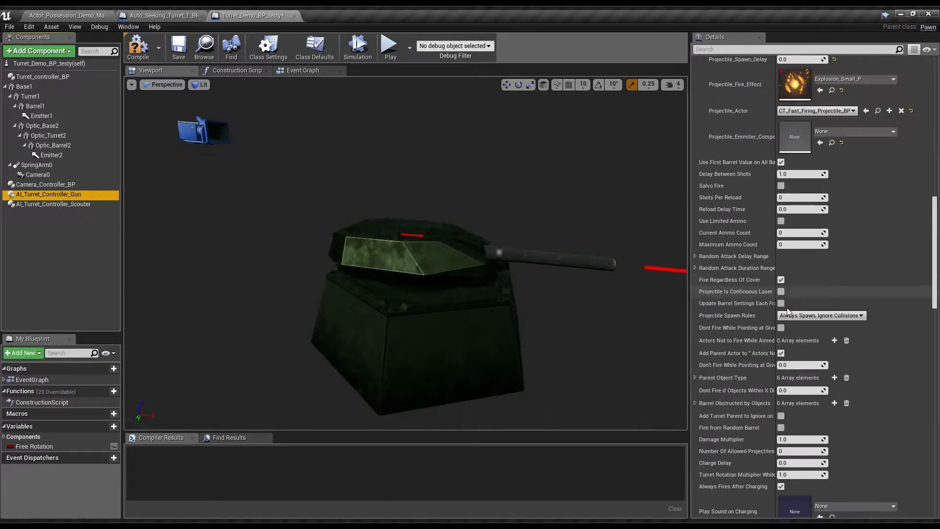
{"action": "scroll", "scroll_direction": "down", "scroll_amount": 3}
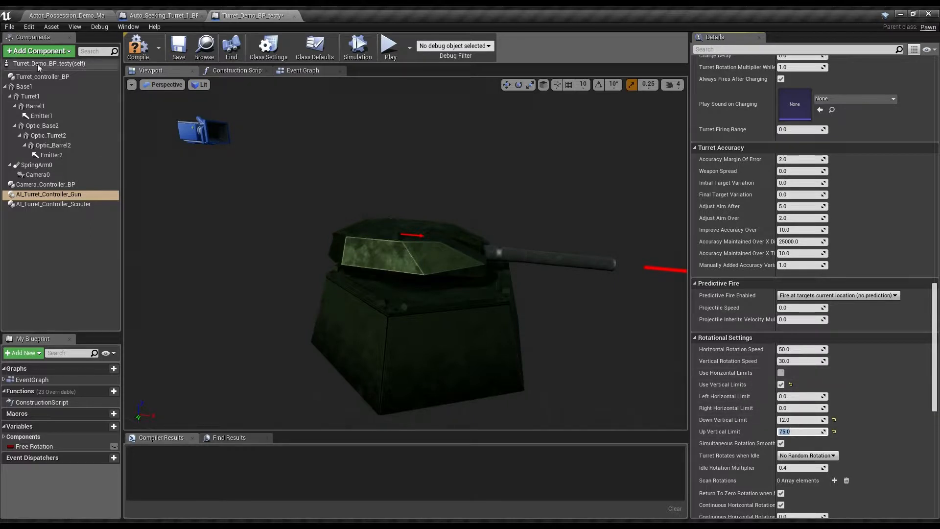
{"action": "left_click", "coordinate": [35, 76]}
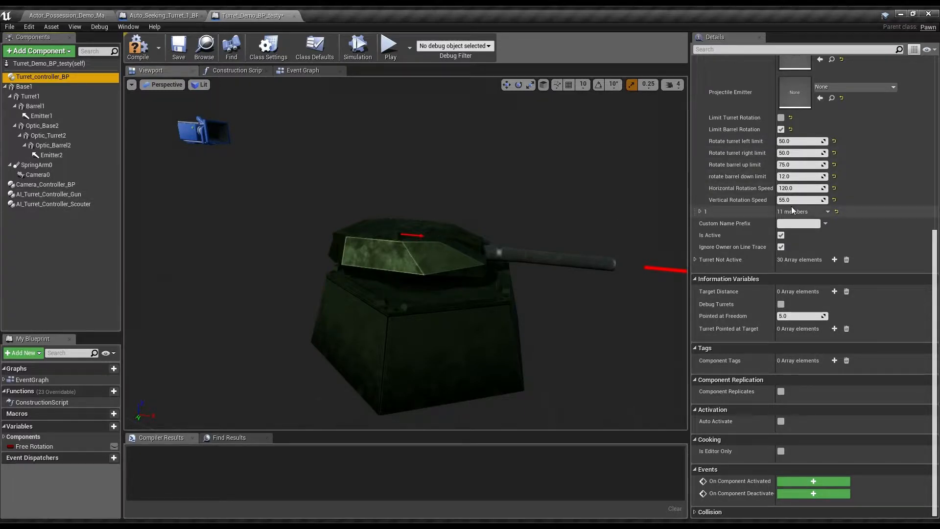
{"action": "left_click", "coordinate": [49, 194]}
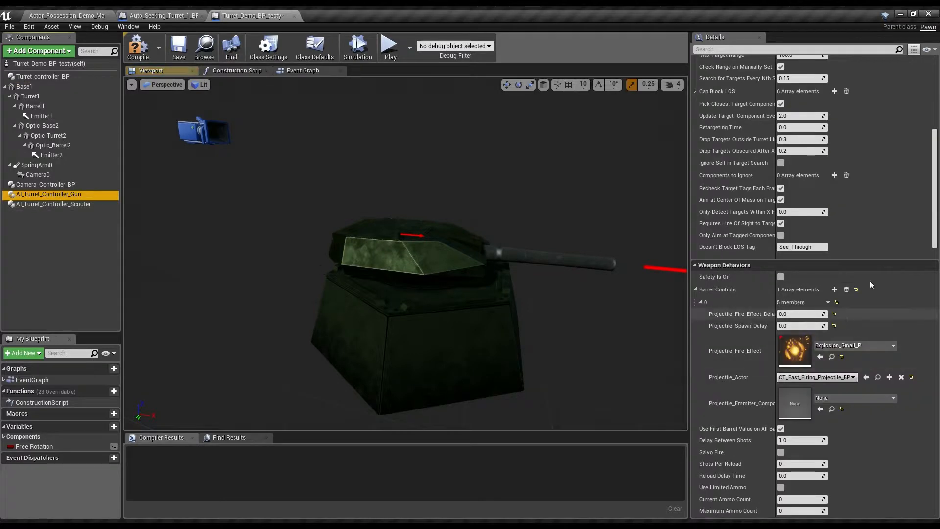
{"action": "scroll", "scroll_direction": "down", "scroll_amount": 3}
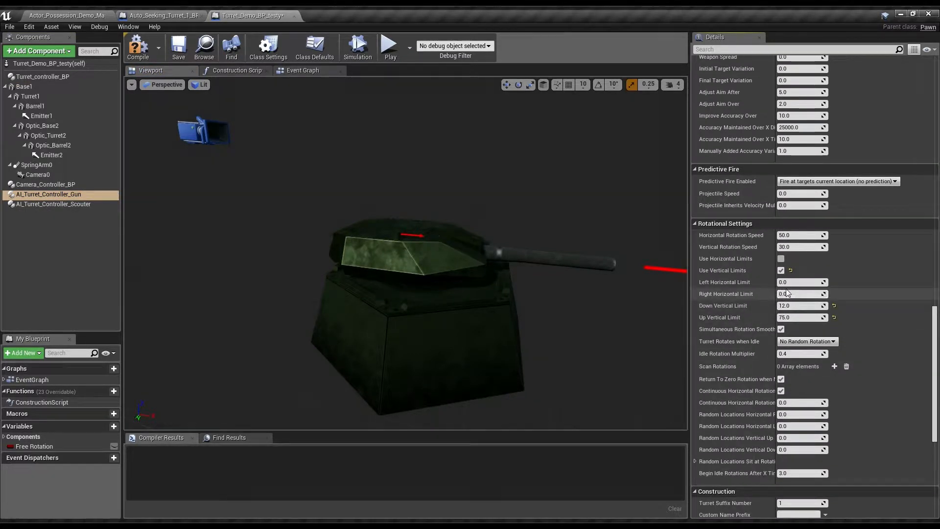
{"action": "type", "text": "120"}
{"action": "type", "text": "55"}
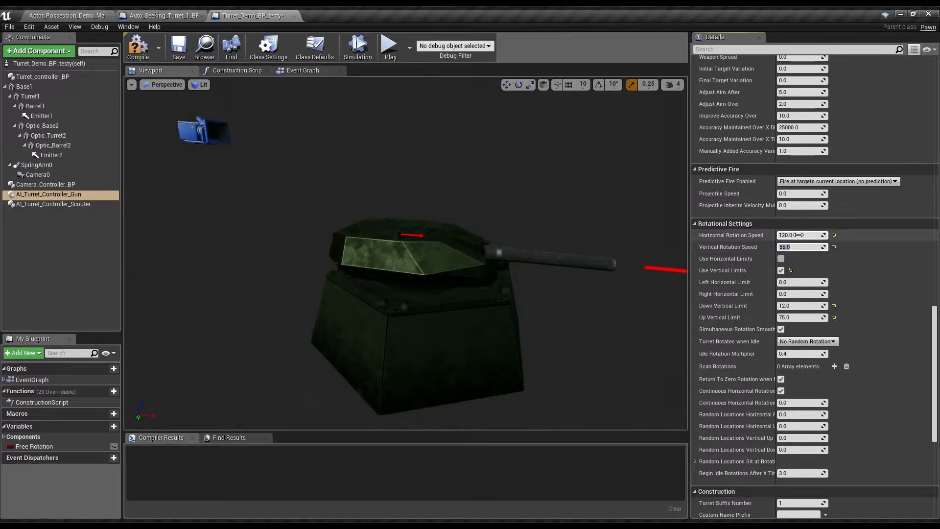
{"action": "scroll", "scroll_direction": "down", "scroll_amount": 3}
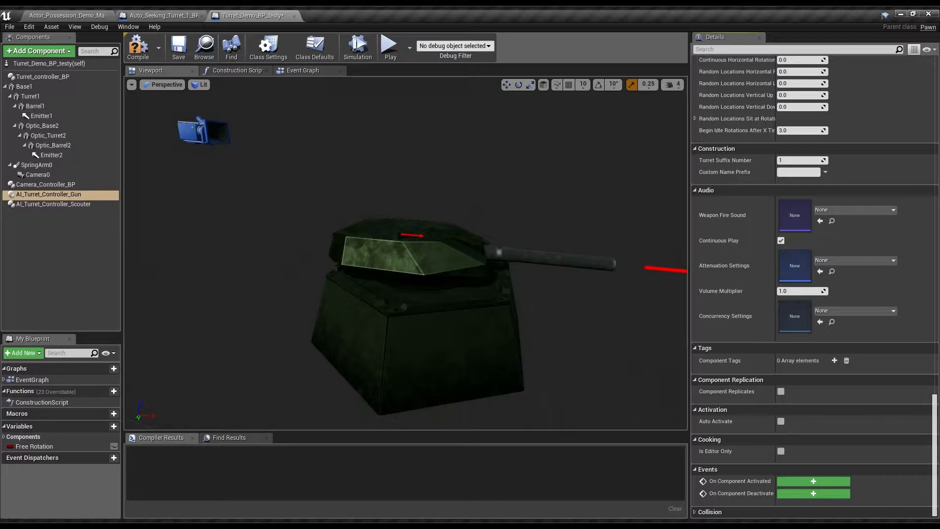
{"action": "left_click", "coordinate": [28, 105]}
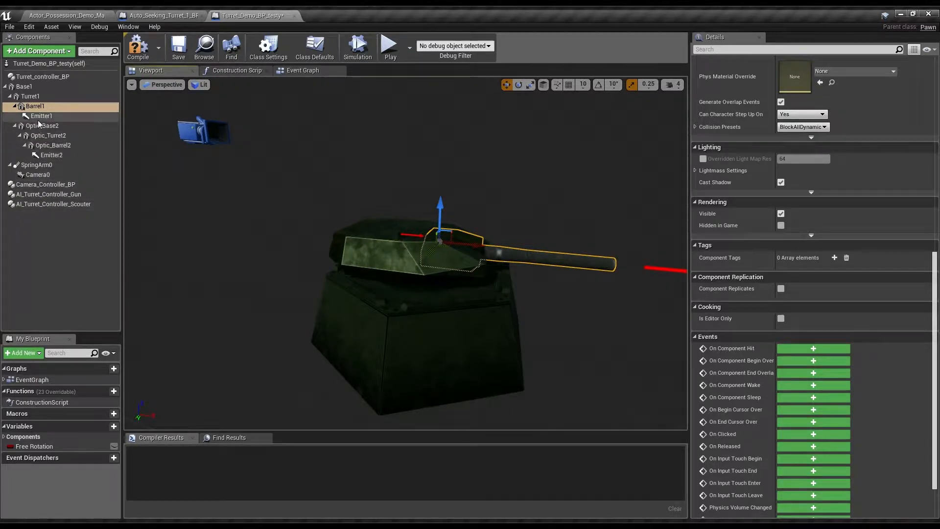
Add an AI Turret Controller Scouter reference node to the Event Graph
{"action": "left_click", "coordinate": [303, 70]}
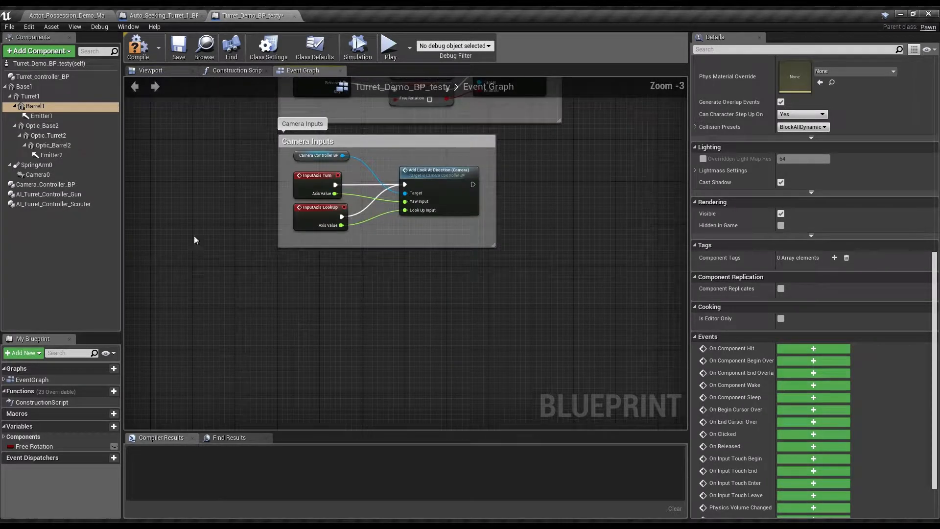
{"action": "left_click", "coordinate": [52, 204]}
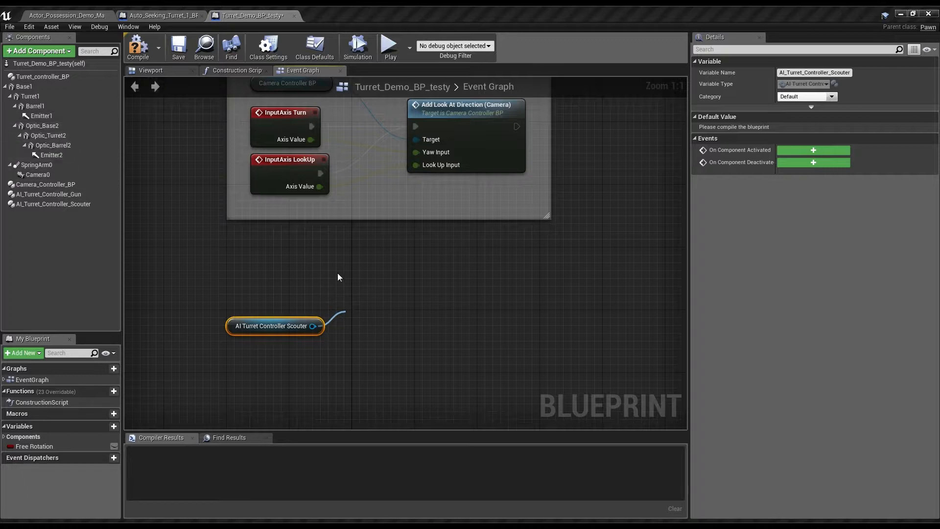
{"action": "mouse_move", "coordinate": [410, 441]}
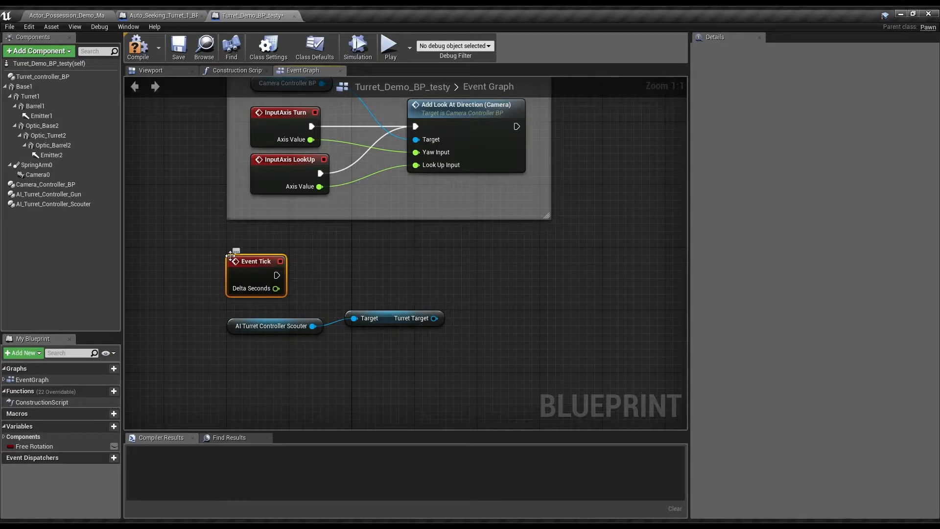
Add a Branch node and move it up beside Event Tick
{"action": "left_click", "coordinate": [389, 325]}
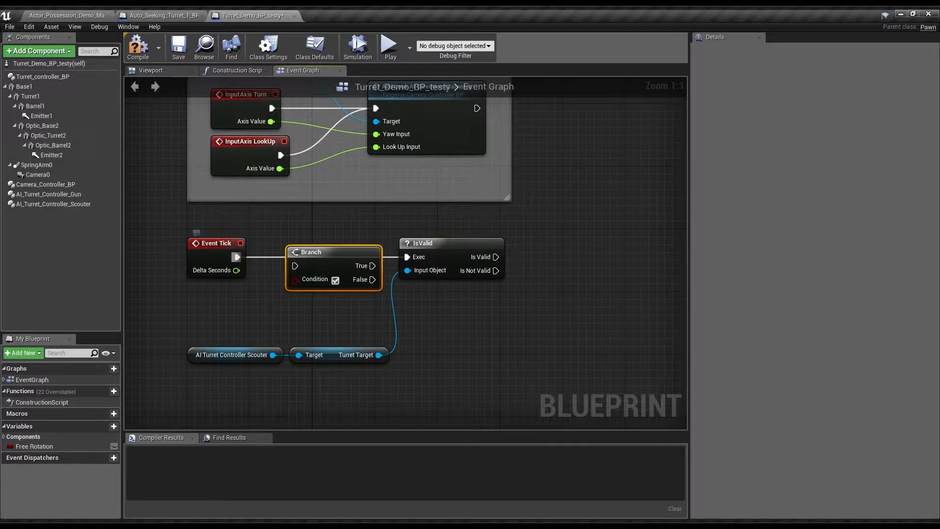
{"action": "left_click_drag", "start_coordinate": [310, 251], "coordinate": [305, 243]}
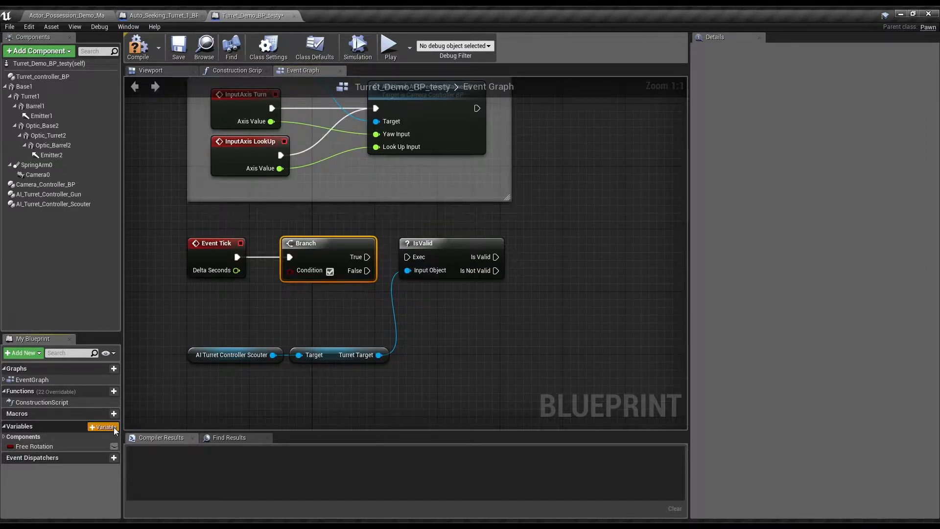
Add a Boolean variable named Auto_Aim_on and wire its getter into the Branch Condition
{"action": "left_click", "coordinate": [103, 427]}
{"action": "type", "text": "Auto"}
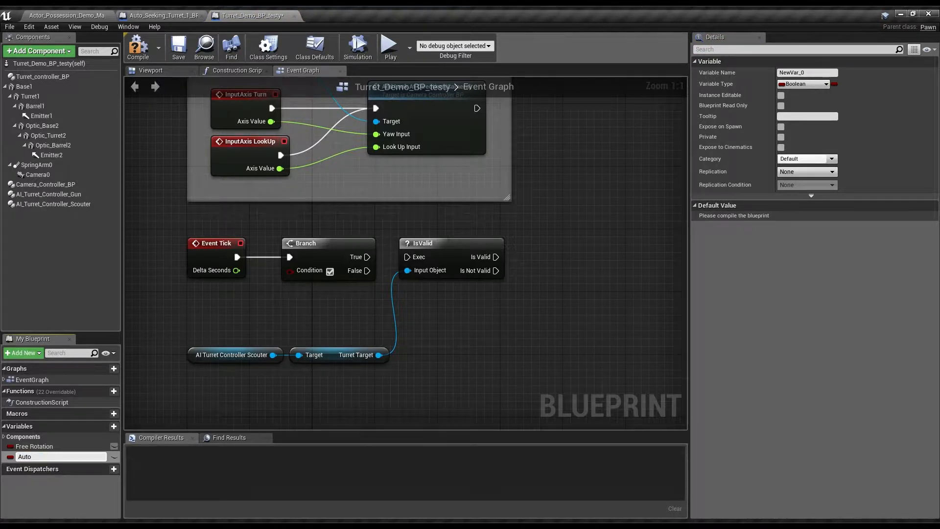
{"action": "double_click", "coordinate": [24, 456]}
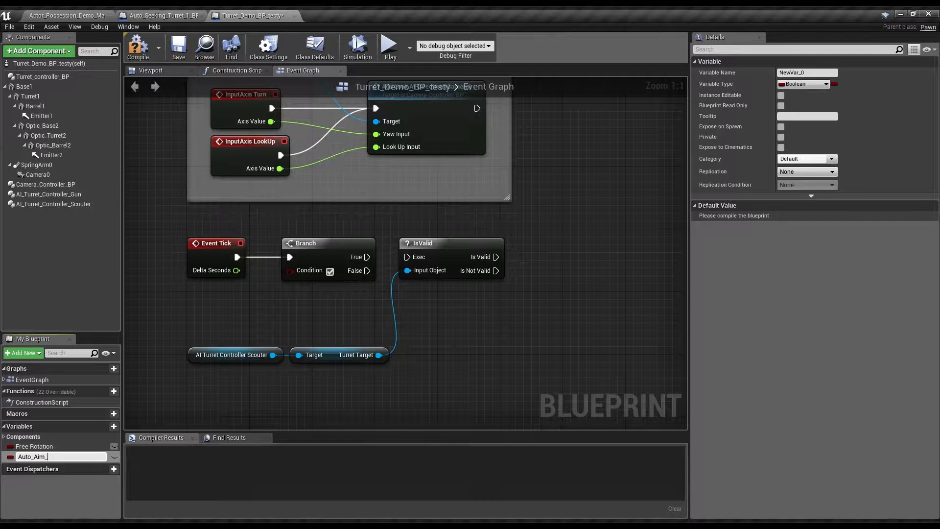
{"action": "type", "text": "Auto_Aim_on"}
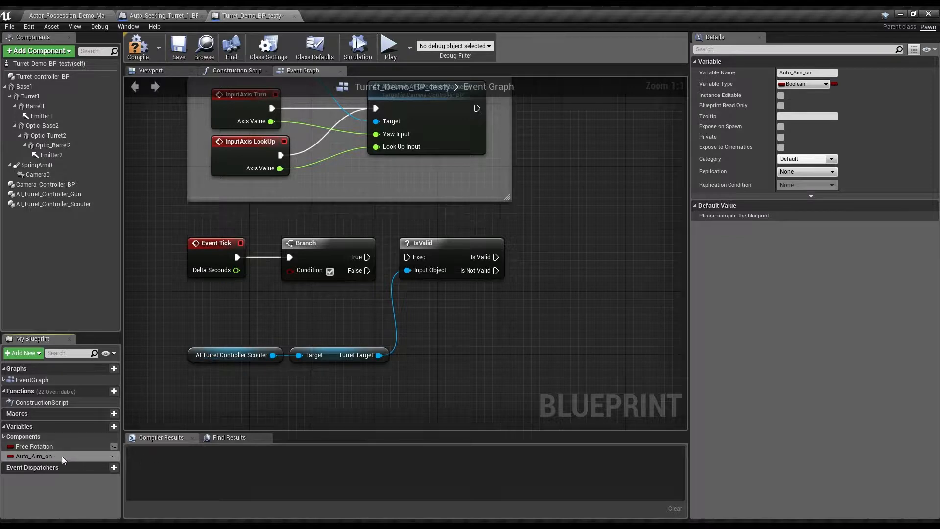
{"action": "left_click_drag", "start_coordinate": [32, 455], "coordinate": [225, 276]}
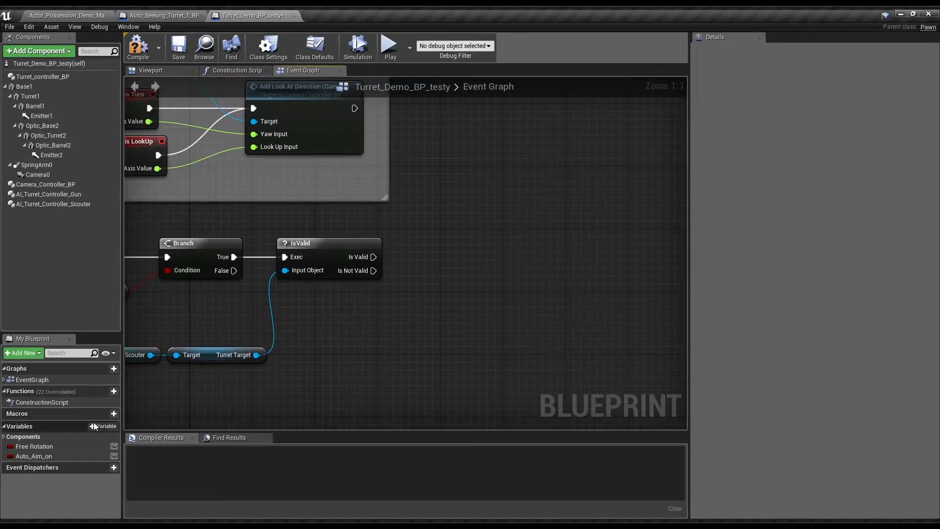
Create the AutoAimEnabled Boolean and bring IsValid's valid and not-valid outputs into view
{"action": "left_click", "coordinate": [103, 426]}
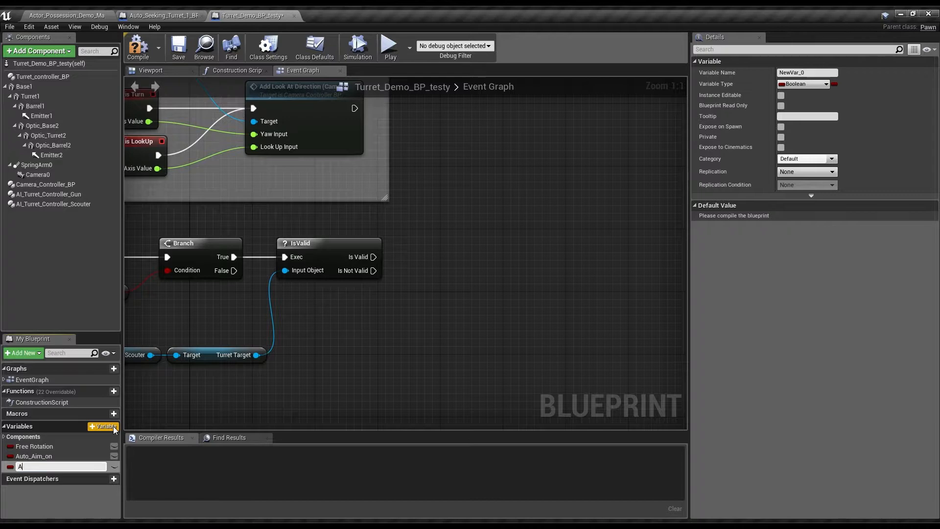
{"action": "type", "text": "AutoAimEnabled"}
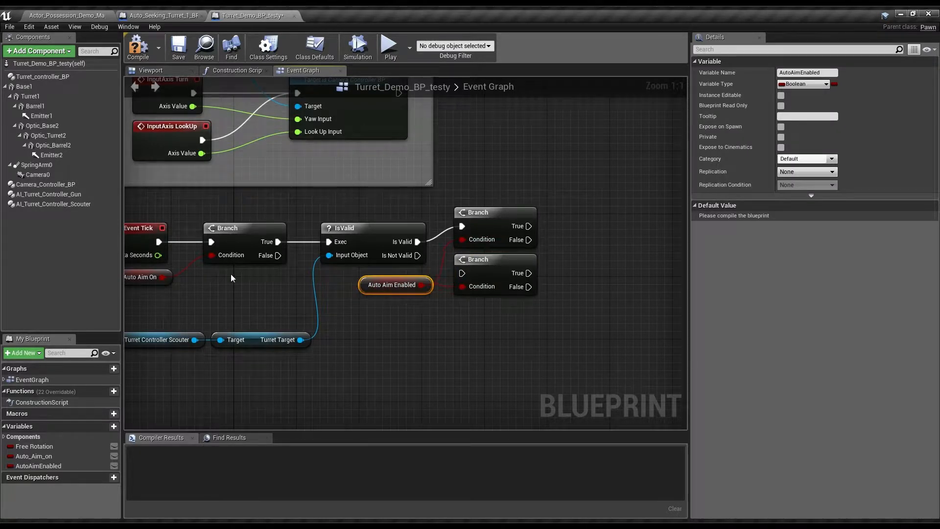
{"action": "left_click_drag", "start_coordinate": [232, 277], "coordinate": [190, 307]}
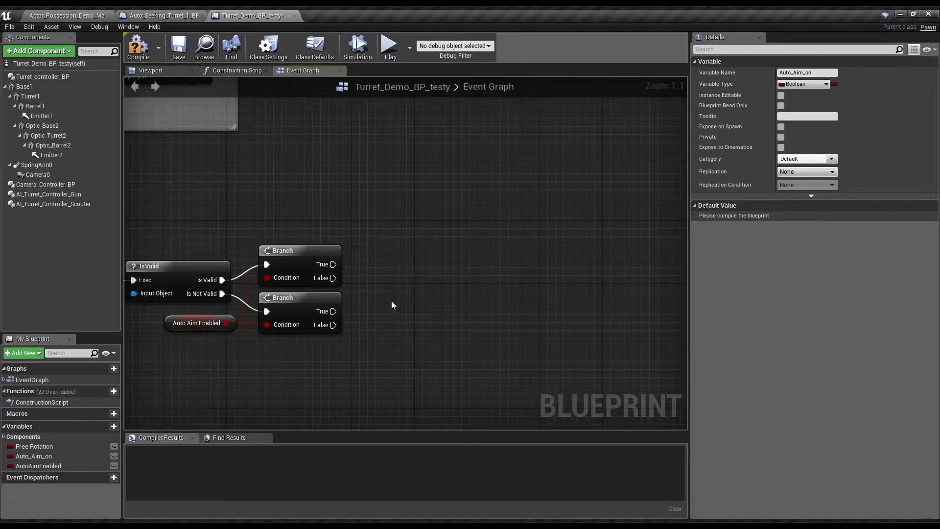
Reference AI Turret Controller Gun and connect both Branches to SET Is Active setters
{"action": "left_click", "coordinate": [49, 194]}
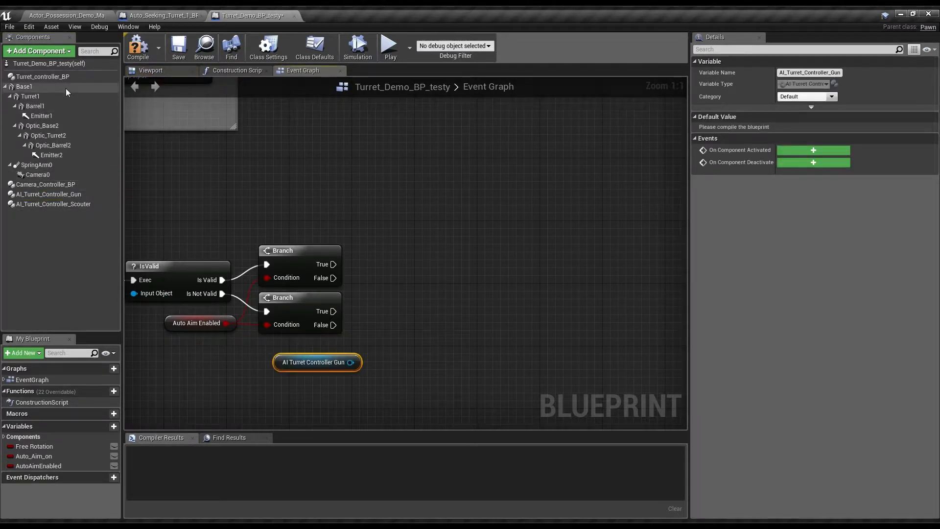
{"action": "left_click_drag", "start_coordinate": [42, 76], "coordinate": [313, 354]}
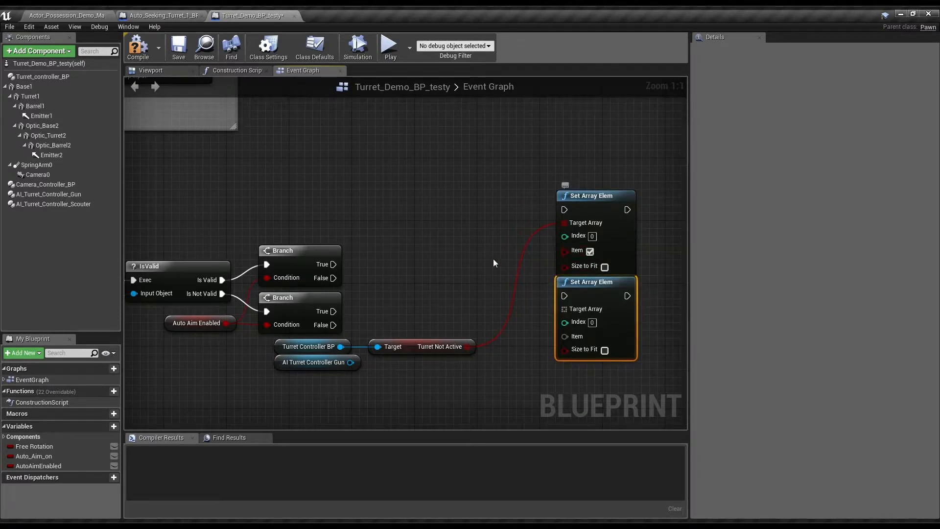
{"action": "mouse_move", "coordinate": [570, 313]}
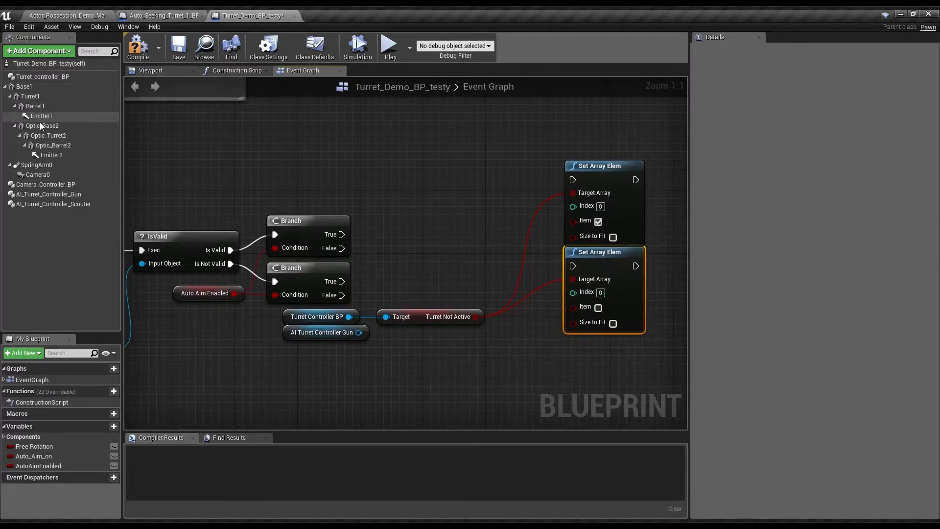
{"action": "mouse_move", "coordinate": [410, 351]}
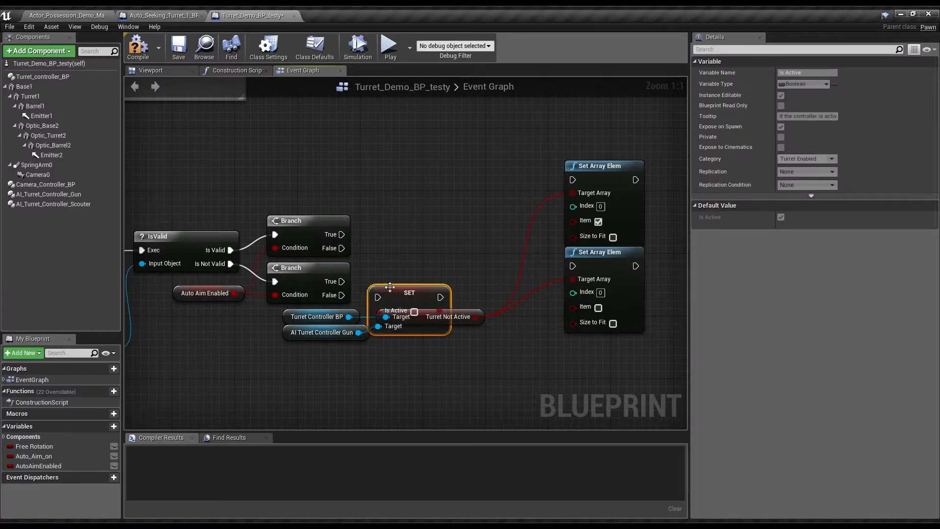
{"action": "left_click_drag", "start_coordinate": [409, 292], "coordinate": [416, 236]}
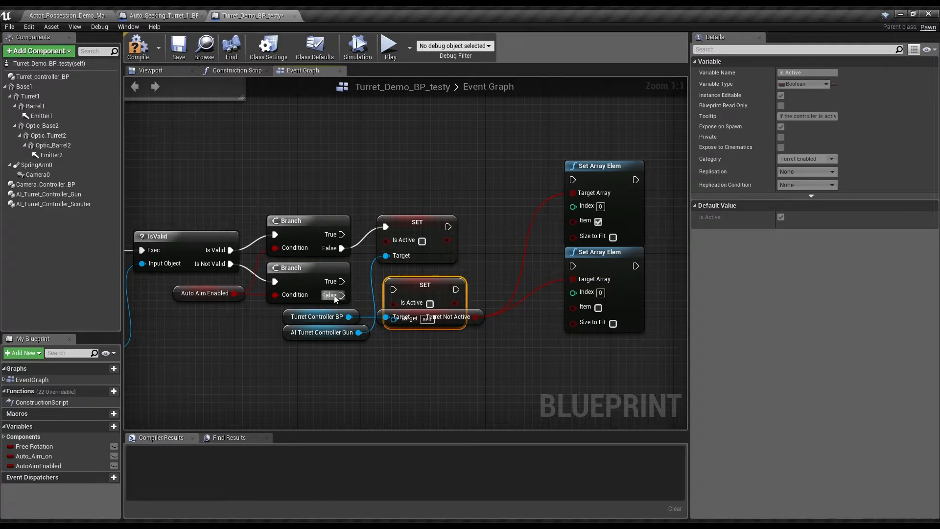
{"action": "left_click_drag", "start_coordinate": [424, 299], "coordinate": [416, 283]}
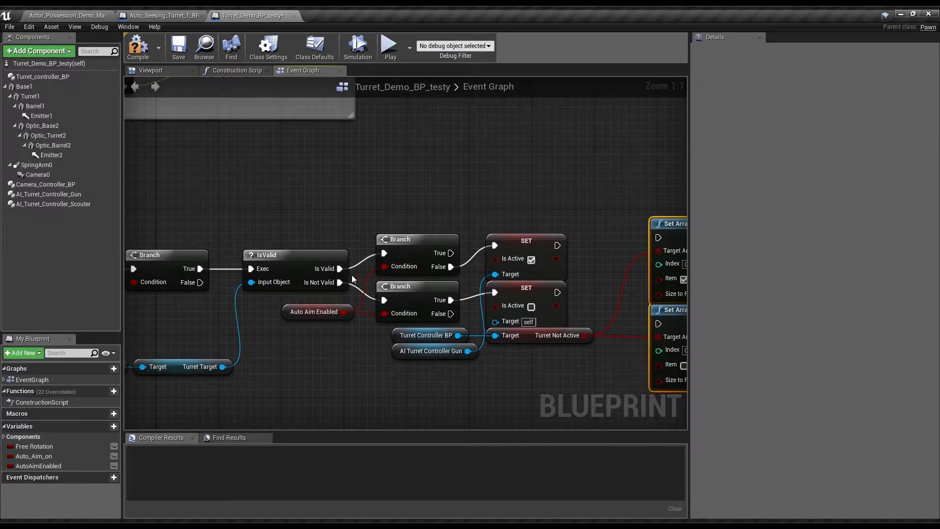
{"action": "mouse_move", "coordinate": [311, 334]}
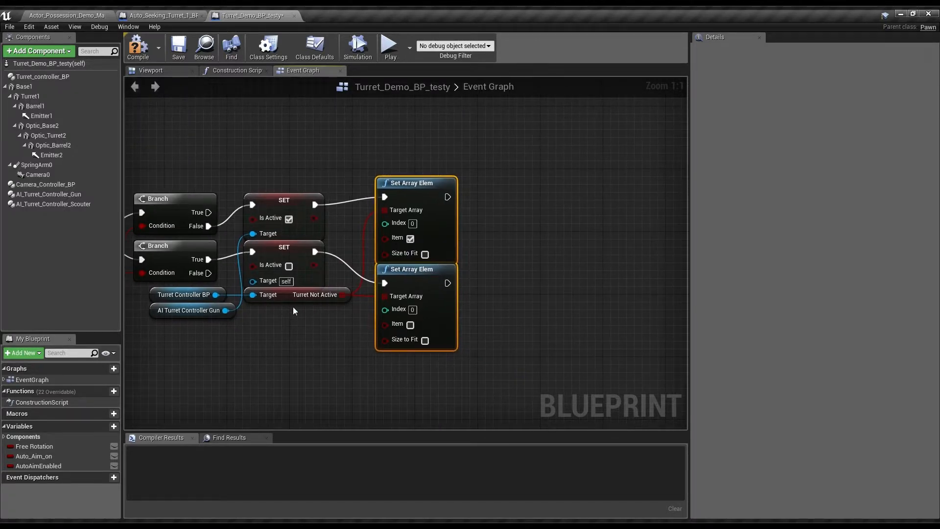
{"action": "left_click", "coordinate": [189, 310]}
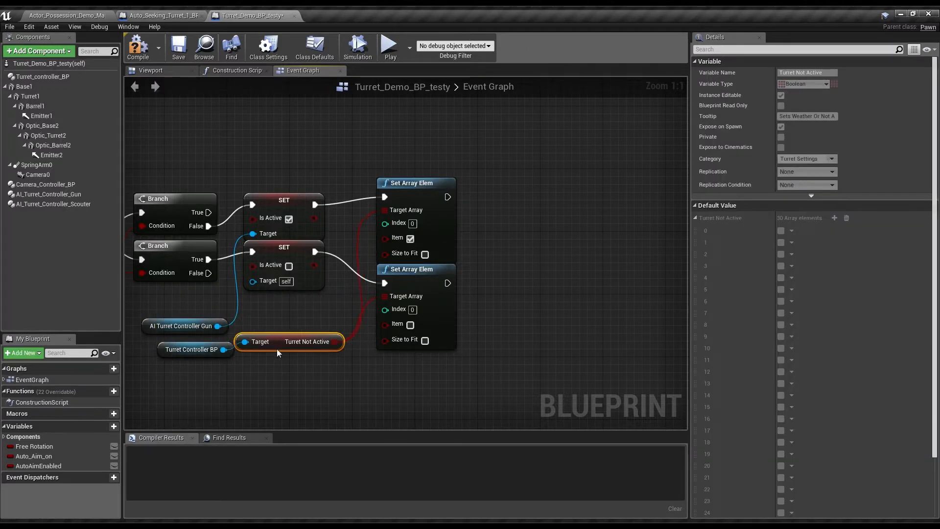
Add SET Turret Target on AI Turret Controller Gun after the array updates
{"action": "scroll", "scroll_direction": "down", "scroll_amount": 3}
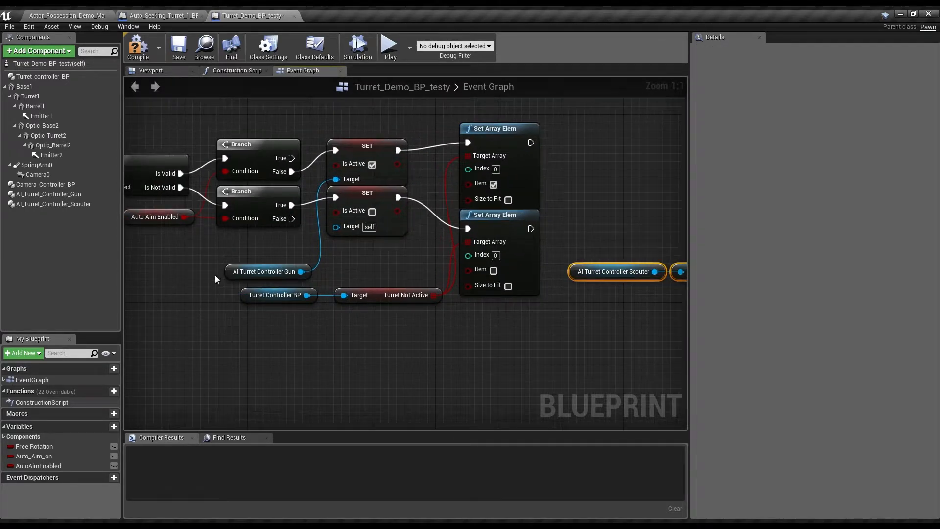
{"action": "left_click", "coordinate": [264, 272]}
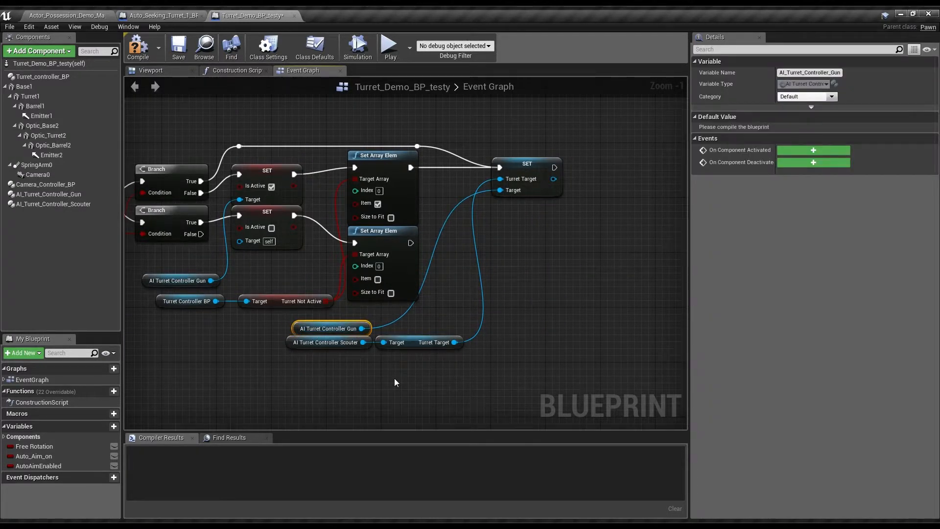
{"action": "left_click_drag", "start_coordinate": [331, 328], "coordinate": [426, 363]}
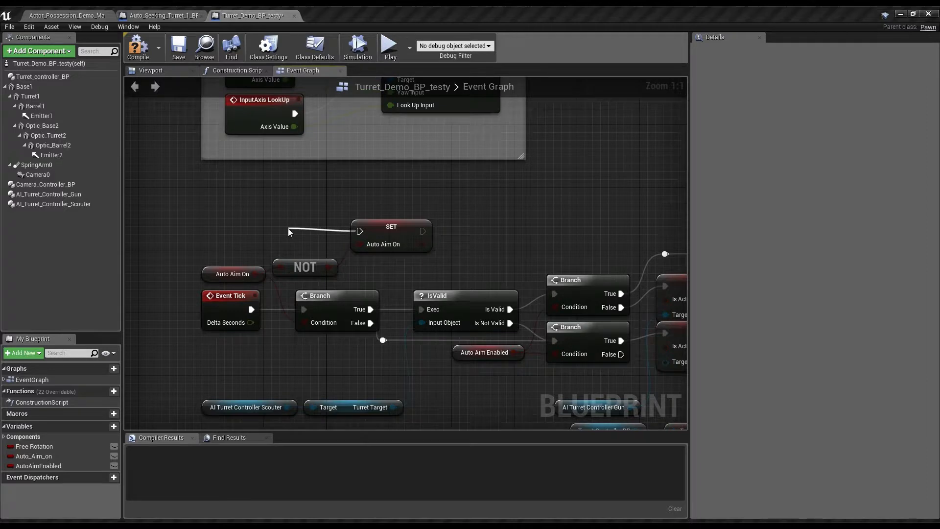
{"action": "mouse_move", "coordinate": [322, 291]}
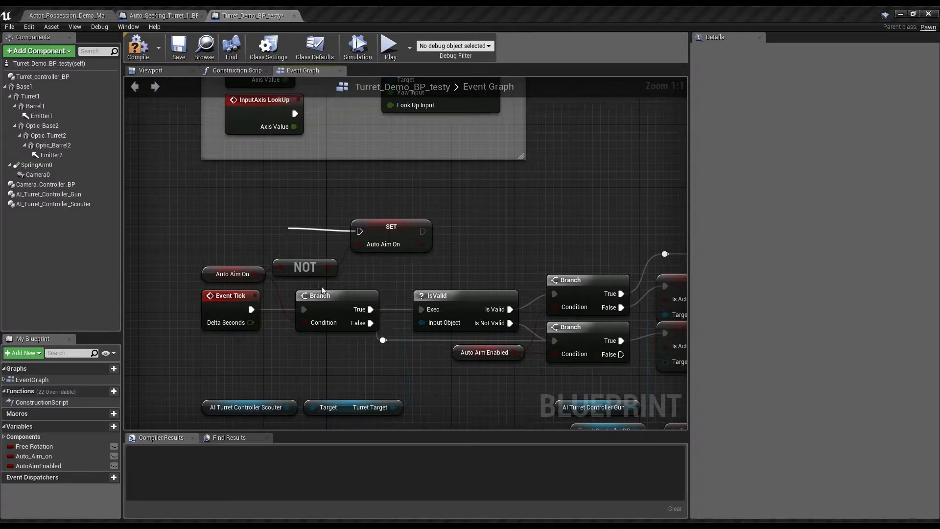
Add a Q key event driving SET Auto Aim On and zoom out over the graph
{"action": "left_click", "coordinate": [222, 209]}
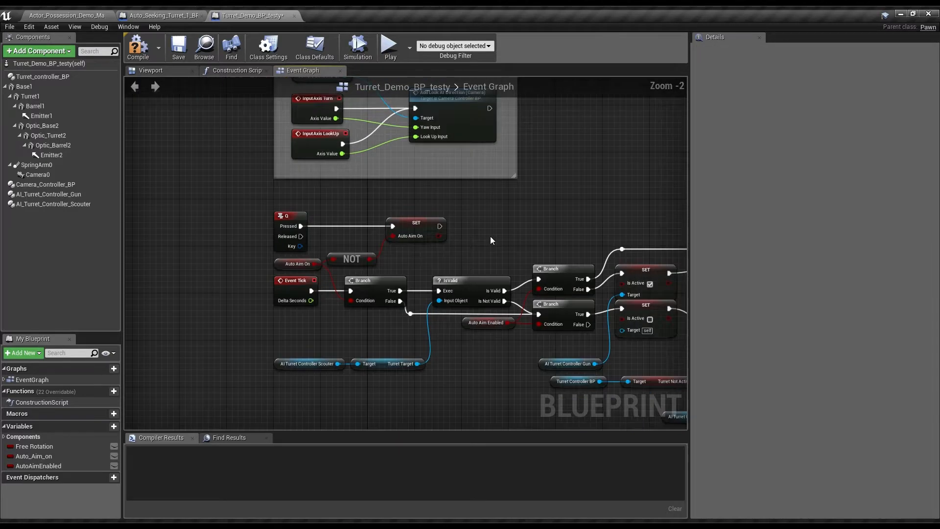
{"action": "scroll", "scroll_direction": "down", "scroll_amount": 3}
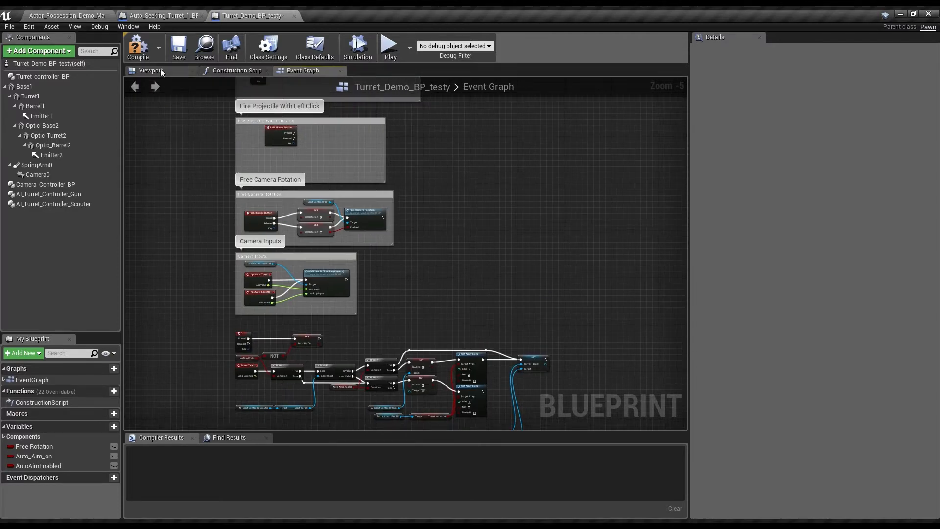
Compile Turret_Demo_BP_testy, recompile after fixing the SET Is Active target, and save
{"action": "left_click", "coordinate": [138, 46]}
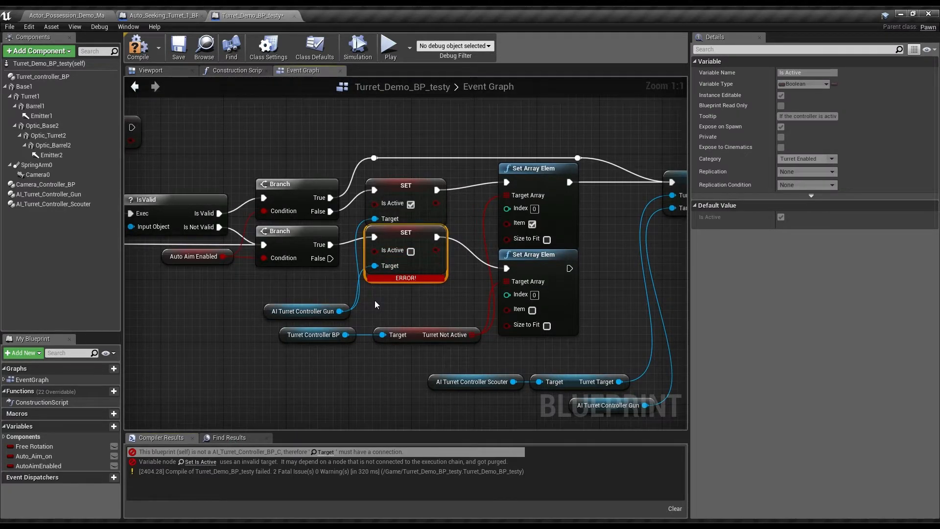
{"action": "left_click", "coordinate": [142, 47]}
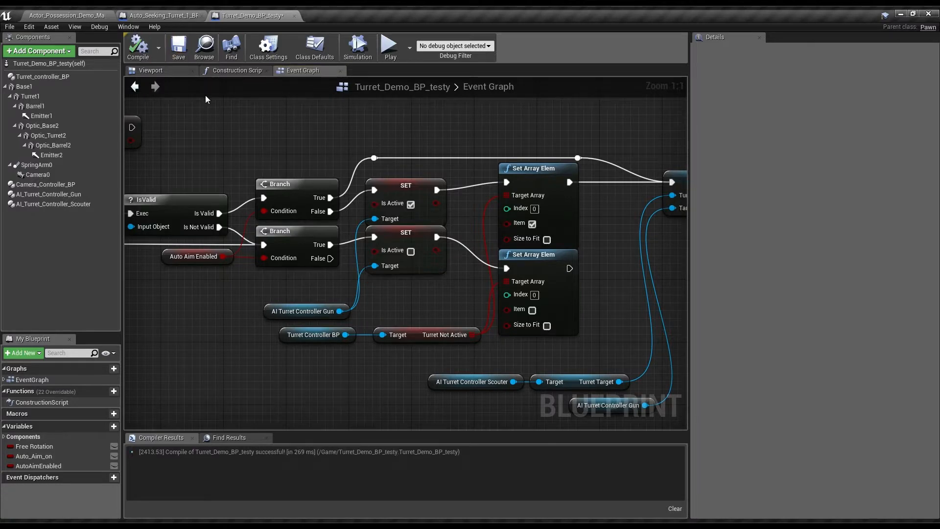
{"action": "scroll", "scroll_direction": "down", "scroll_amount": 3}
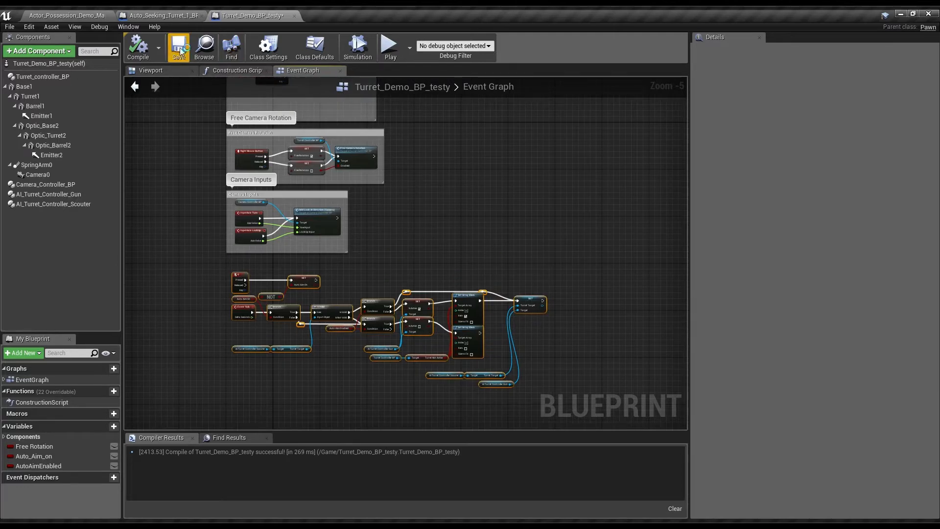
{"action": "left_click", "coordinate": [178, 44]}
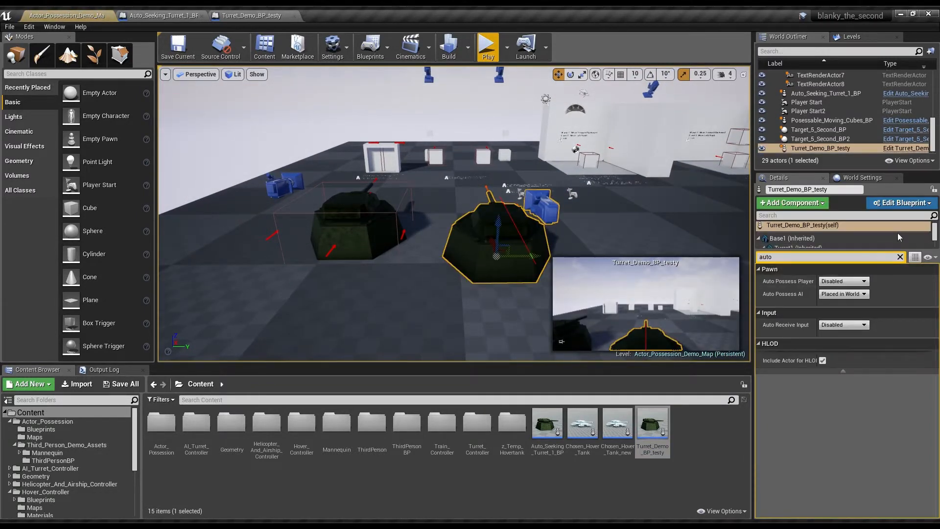
Set the turret's Auto Possess Player to Player 0 and run a Play session
{"action": "left_click", "coordinate": [843, 281]}
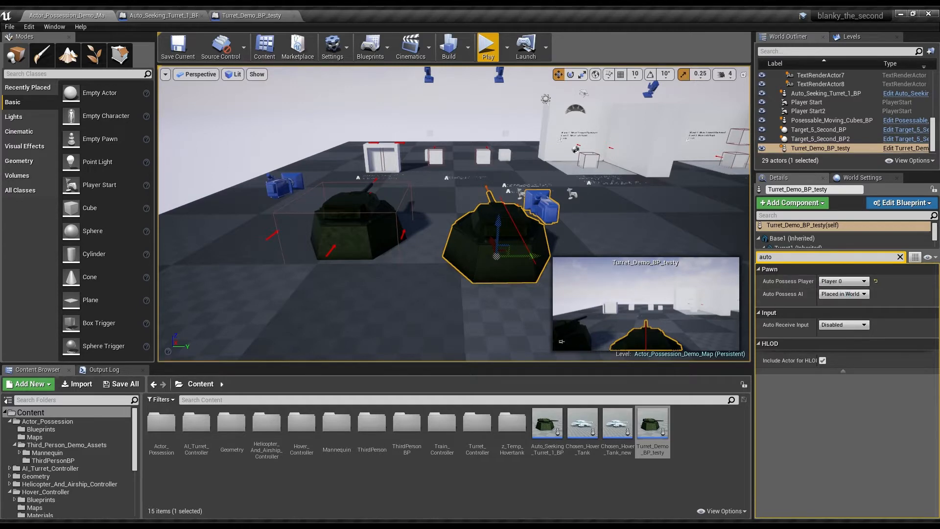
{"action": "left_click", "coordinate": [487, 43]}
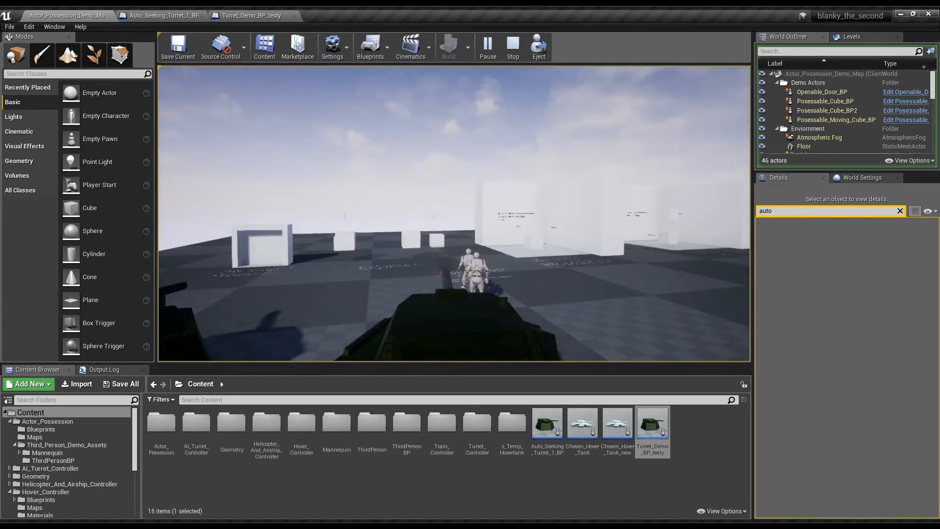
{"action": "left_click", "coordinate": [513, 43]}
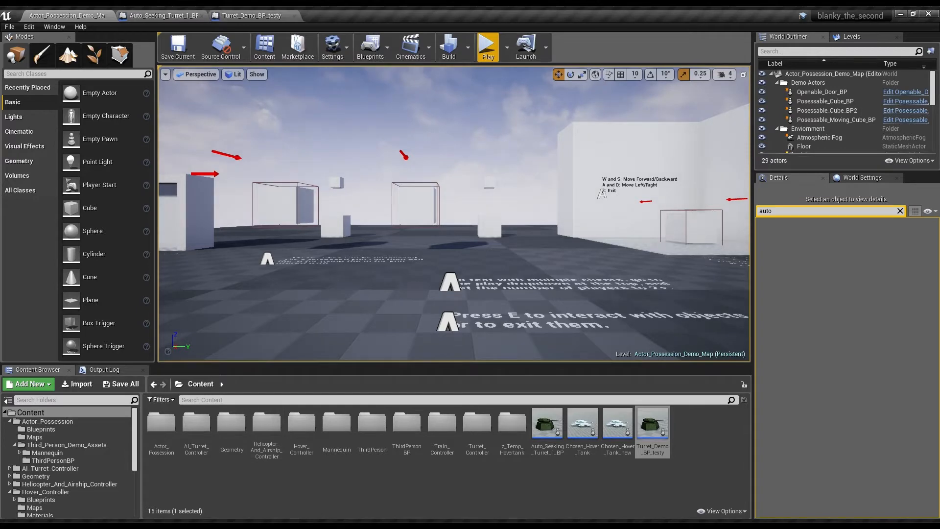
{"action": "left_click", "coordinate": [256, 15]}
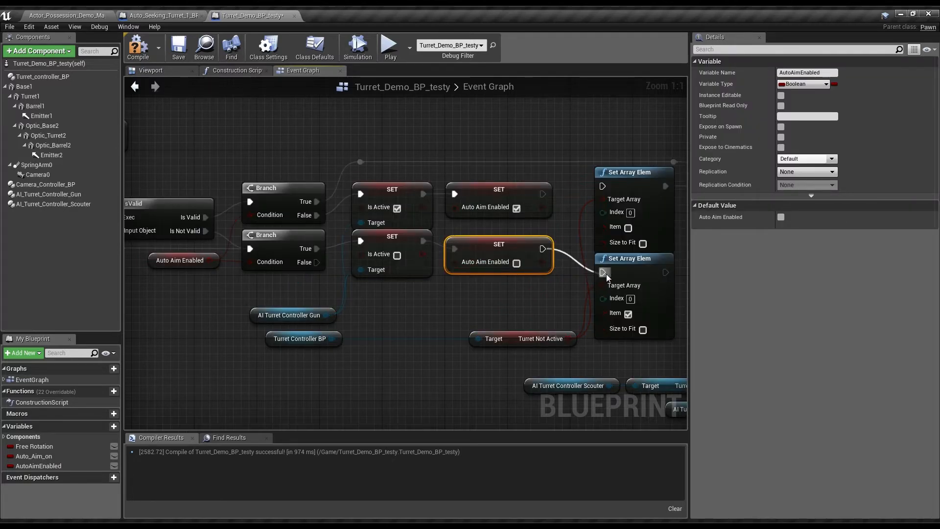
Link the SET AutoAimEnabled nodes into Set Array Elem and compile the blueprint
{"action": "left_click", "coordinate": [140, 46]}
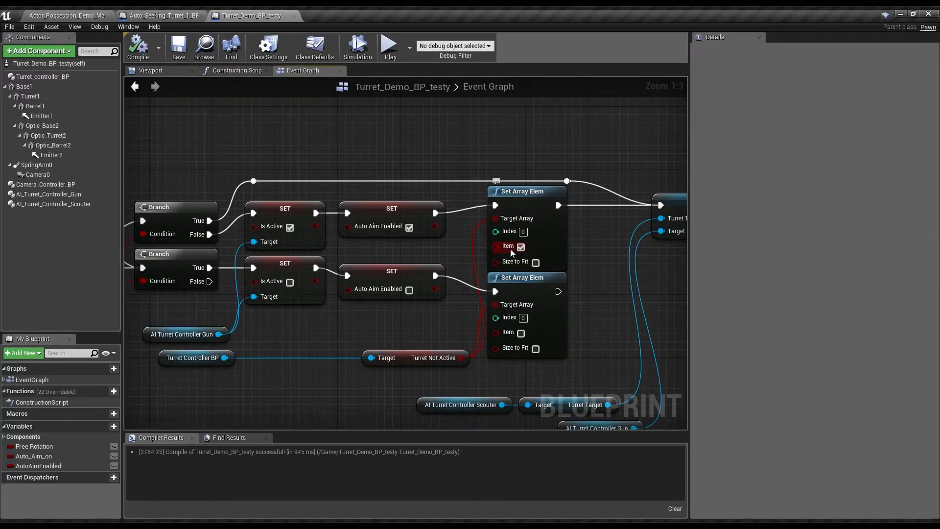
{"action": "mouse_move", "coordinate": [505, 250]}
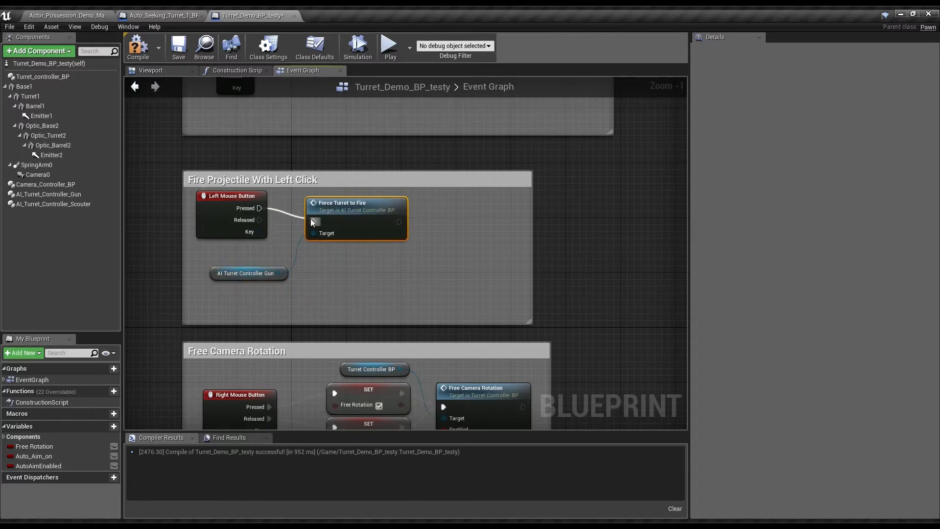
Move Force Turret to Fire rightward and switch to the Auto_Seeking_Turret_1_BP editor
{"action": "left_click_drag", "start_coordinate": [353, 216], "coordinate": [458, 288]}
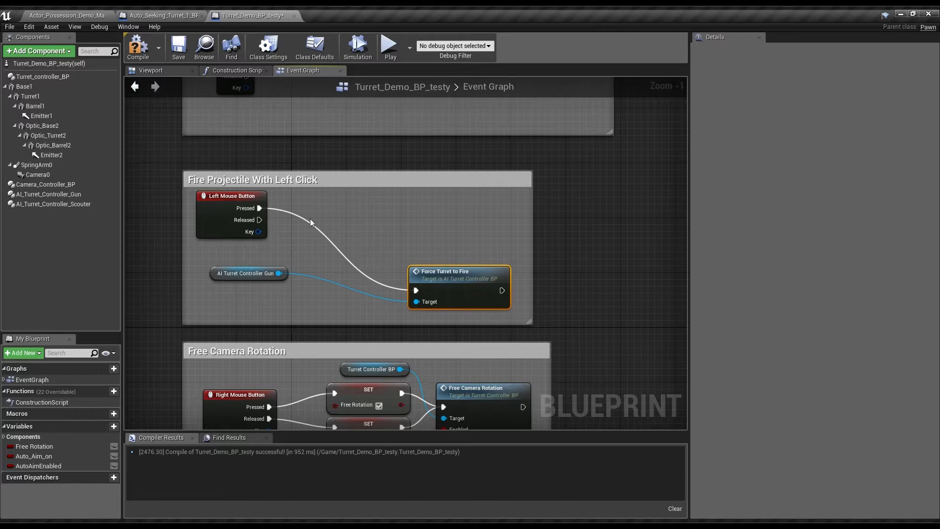
{"action": "mouse_move", "coordinate": [332, 232]}
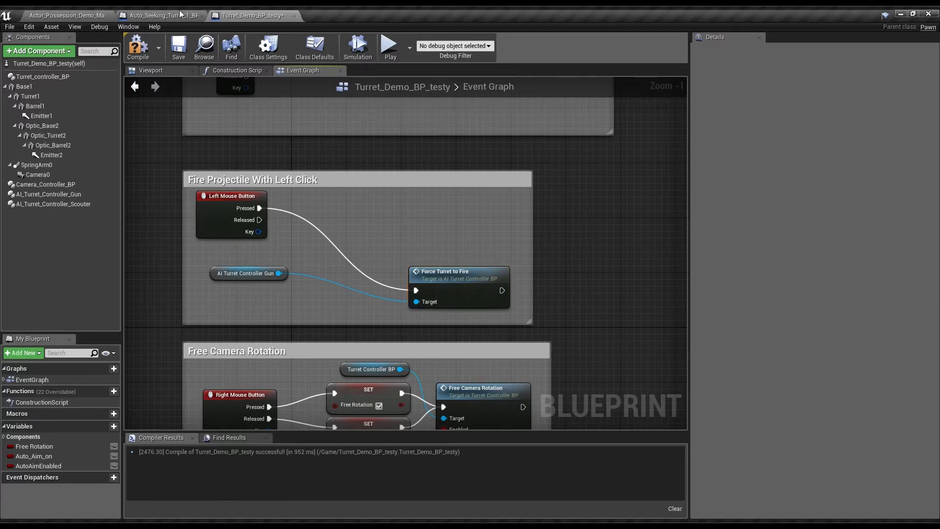
{"action": "left_click", "coordinate": [162, 14]}
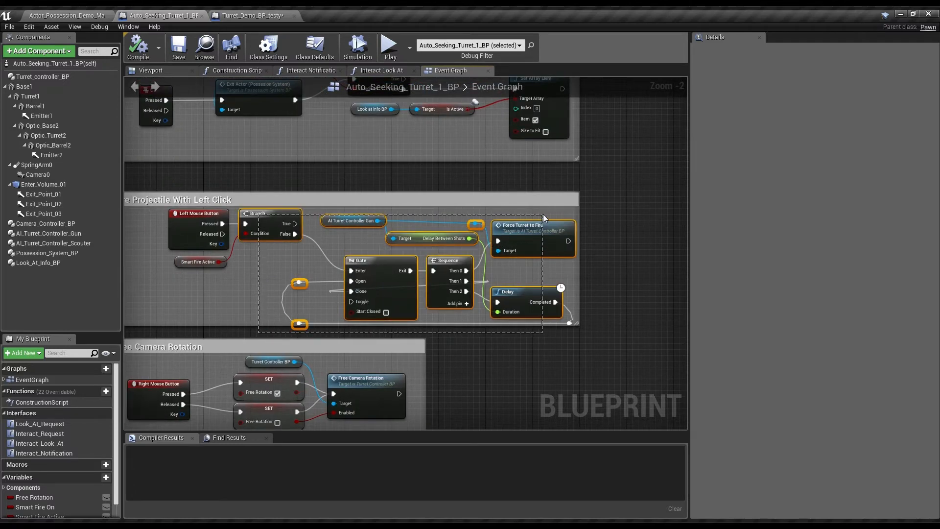
Return to Turret_Demo_BP_testy to paste the copied Branch, Gate, Sequence and Delay nodes
{"action": "left_click", "coordinate": [250, 15]}
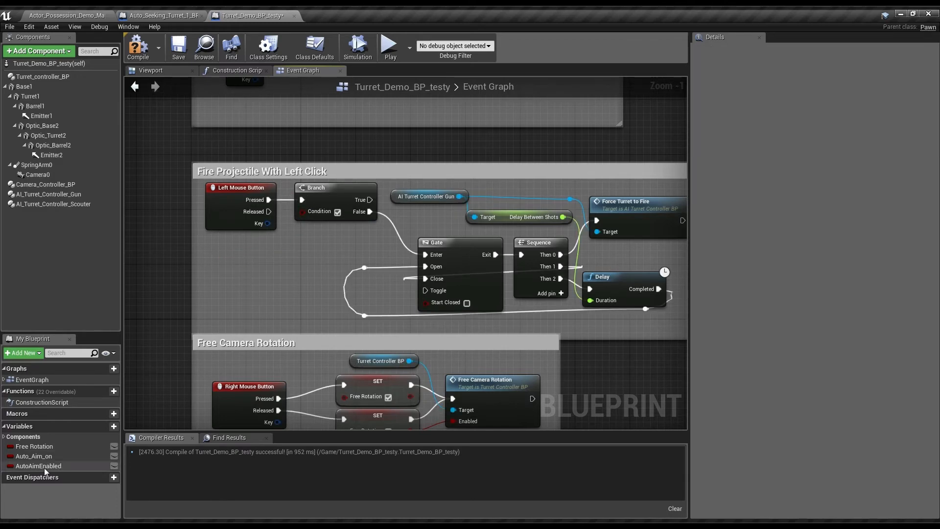
Feed an Auto Aim Enabled getter into the left-click Branch condition, then return to the demo map
{"action": "left_click", "coordinate": [35, 465]}
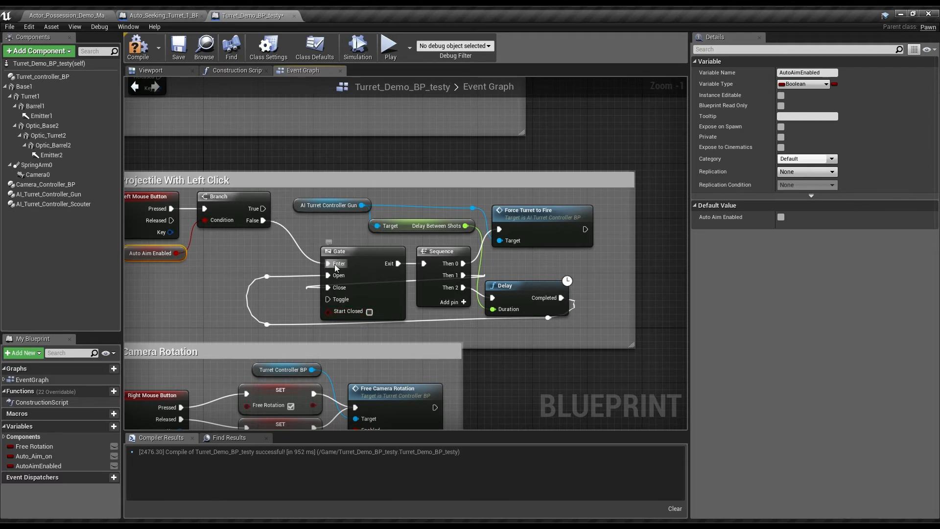
{"action": "mouse_move", "coordinate": [526, 217]}
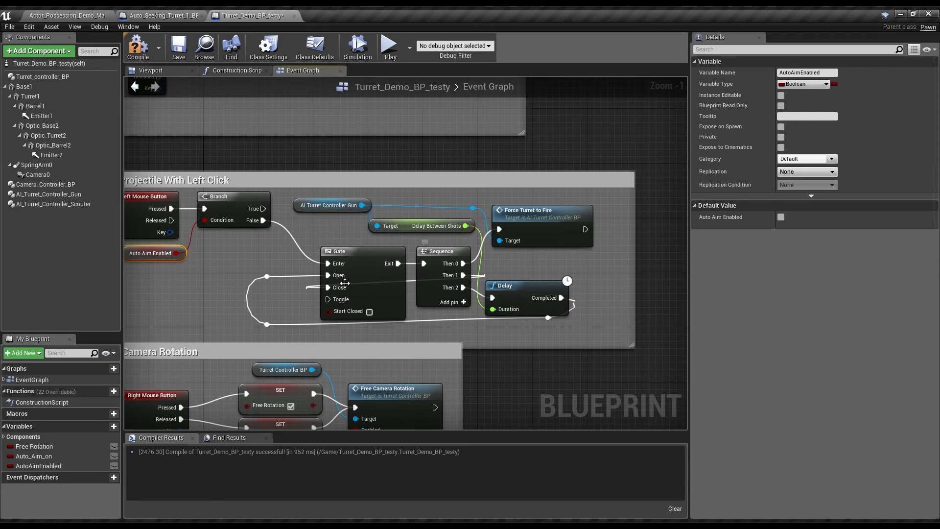
{"action": "mouse_move", "coordinate": [525, 222]}
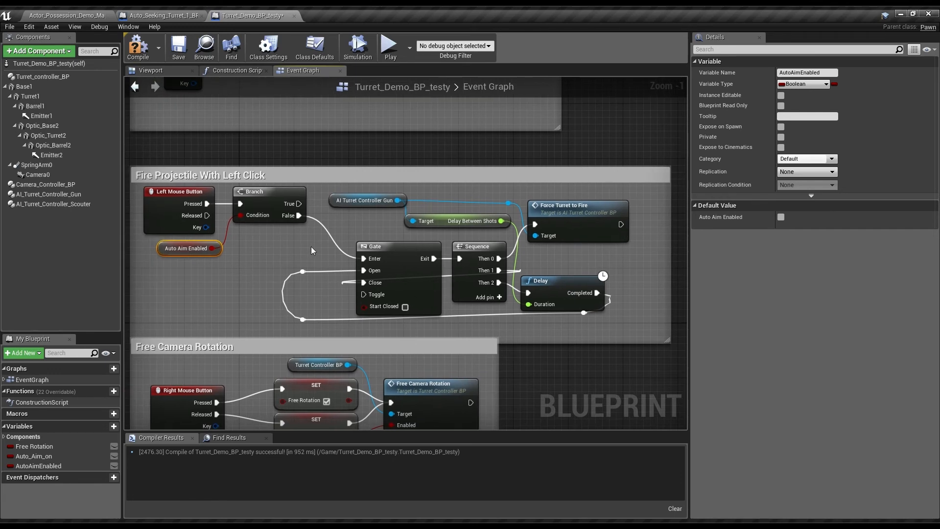
{"action": "mouse_move", "coordinate": [240, 259]}
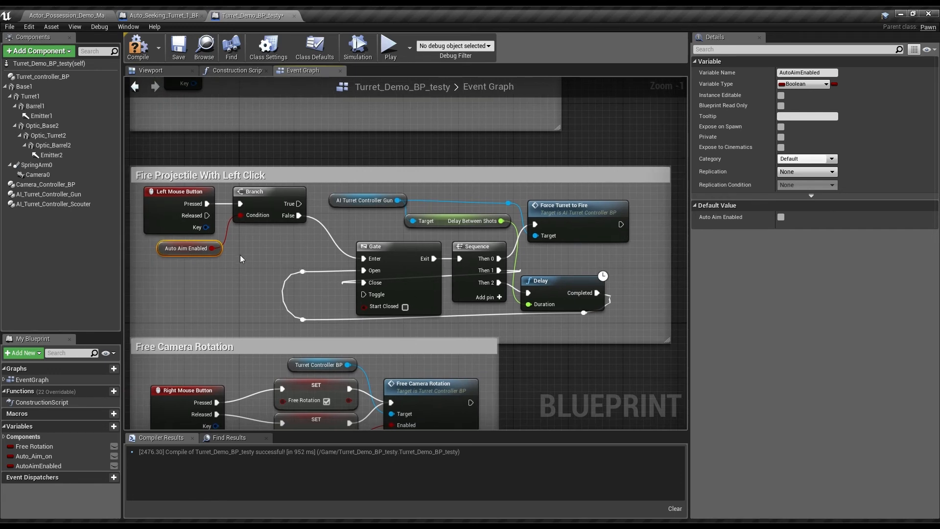
{"action": "mouse_move", "coordinate": [470, 232]}
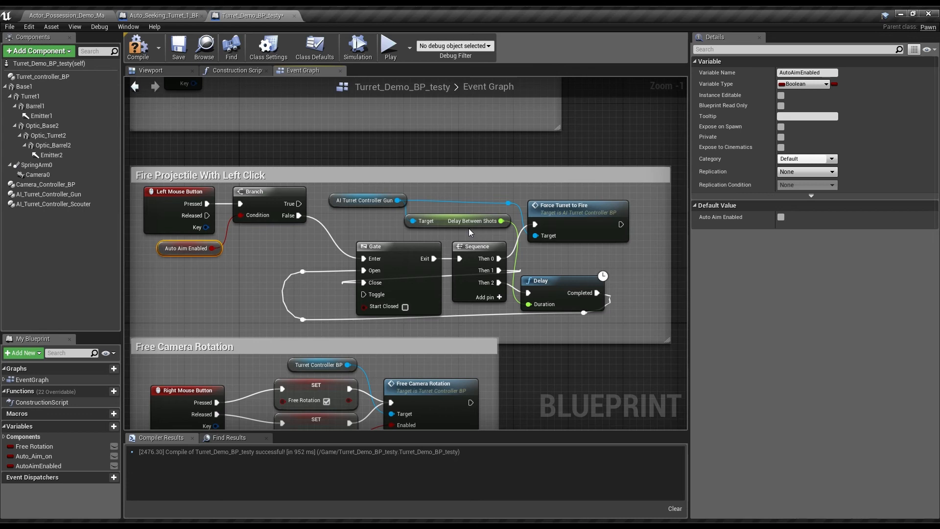
{"action": "left_click", "coordinate": [178, 45]}
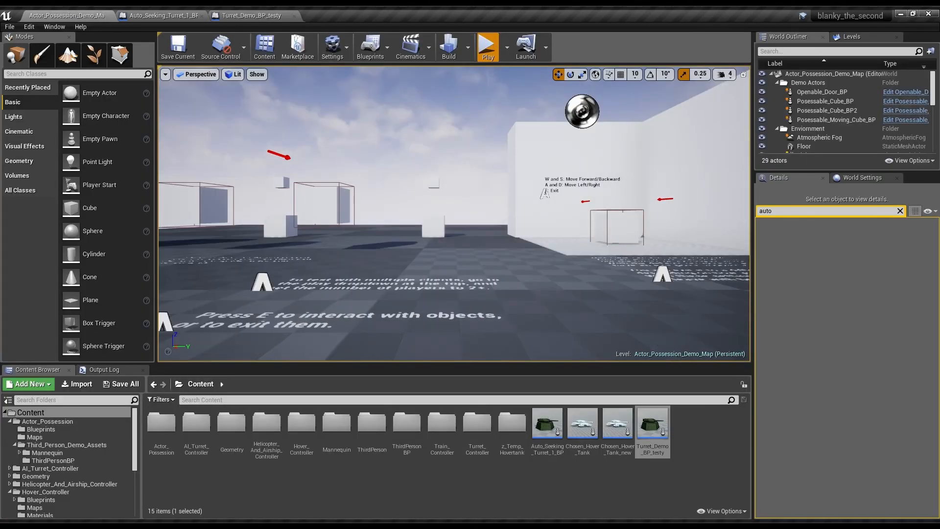
Run and stop a play session testing turret firing, then reopen Turret_Demo_BP_testy's event graph
{"action": "left_click", "coordinate": [488, 44]}
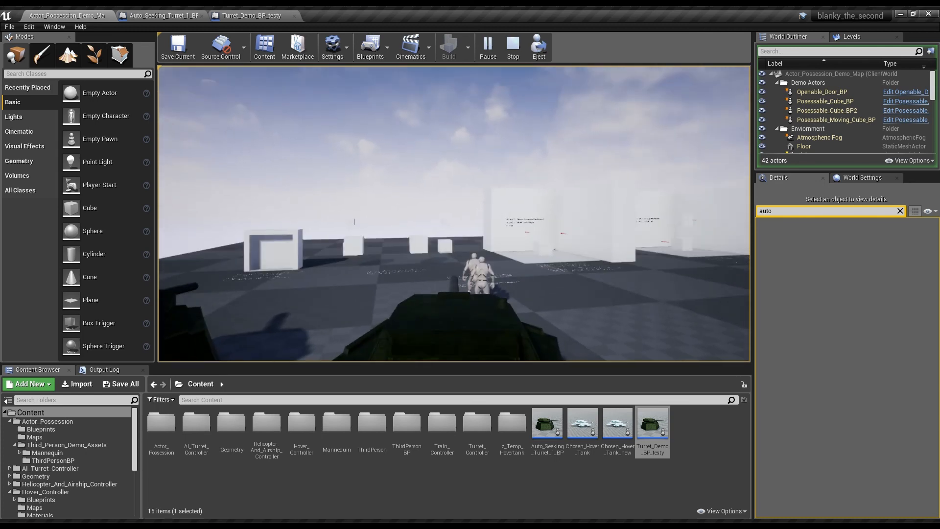
{"action": "left_click", "coordinate": [513, 44]}
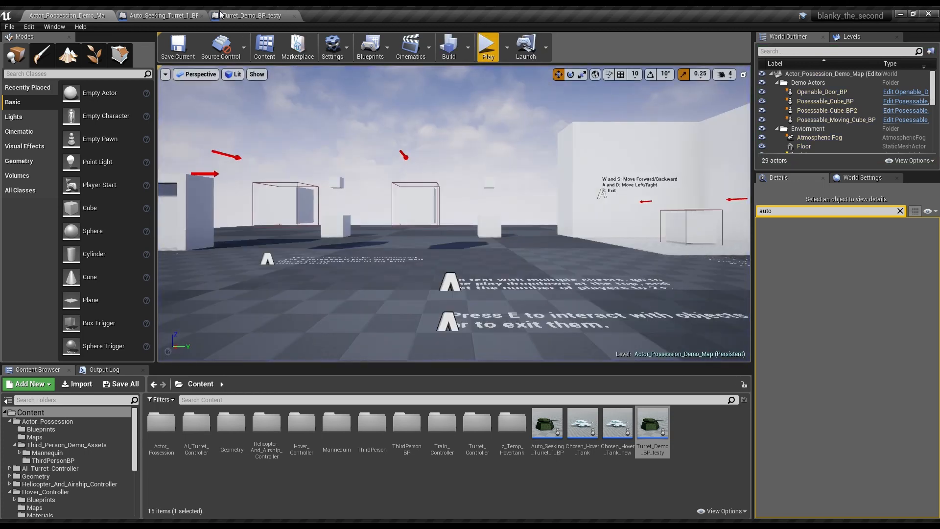
{"action": "left_click", "coordinate": [264, 15]}
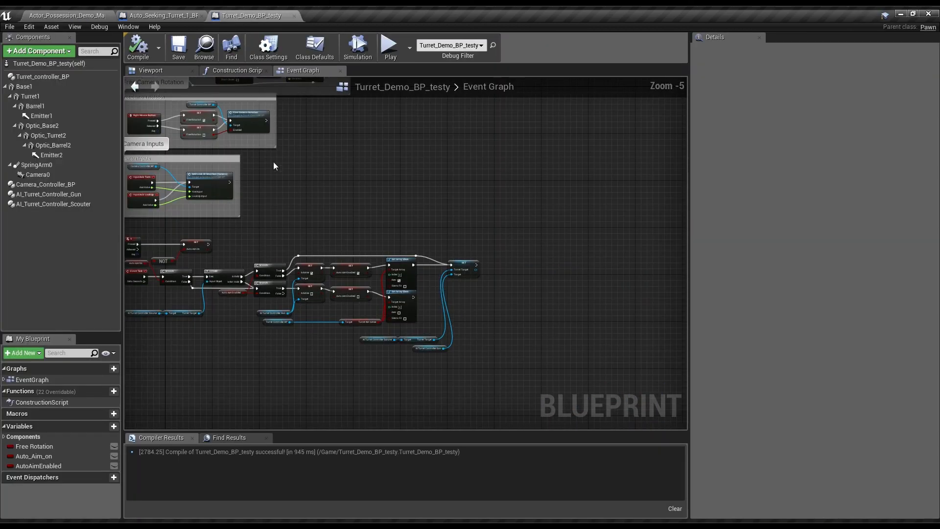
{"action": "scroll", "scroll_direction": "down", "scroll_amount": 3}
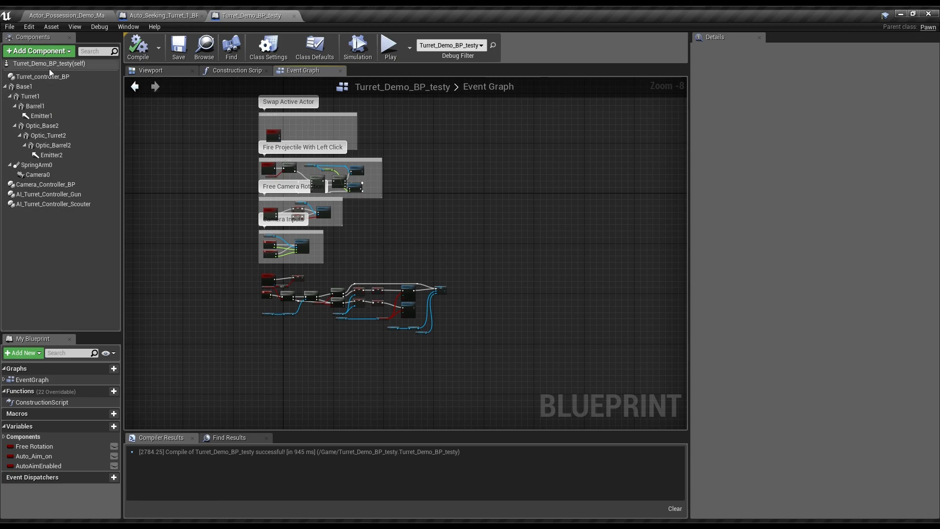